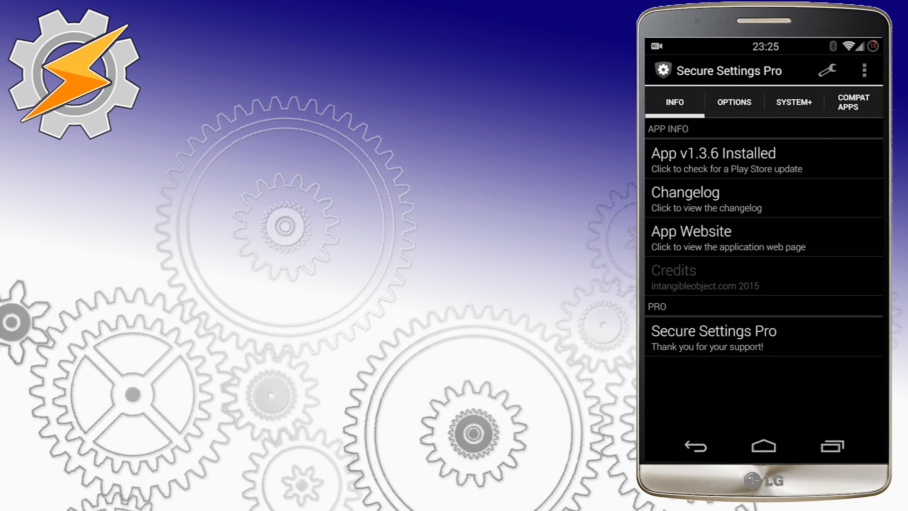
Open Secure Settings Preferences from the wrench and scroll through the settings
left_click(792, 102)
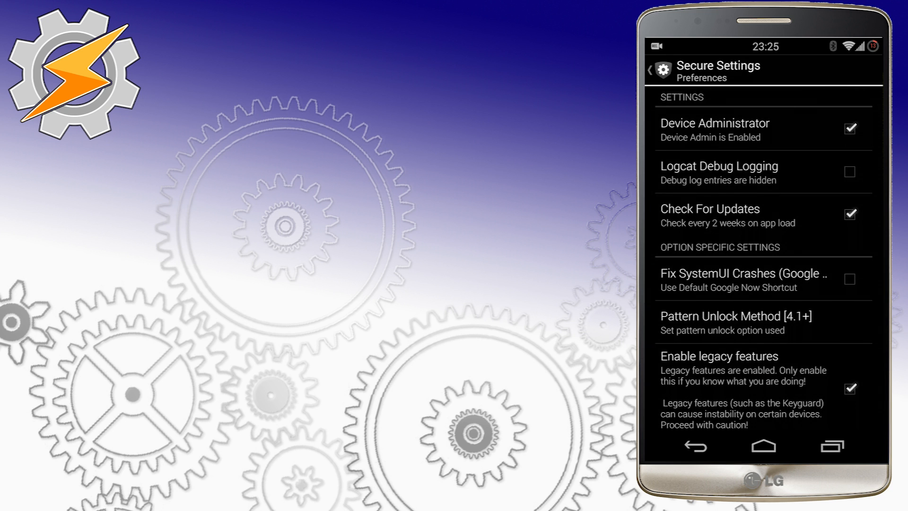
scroll("down", 3)
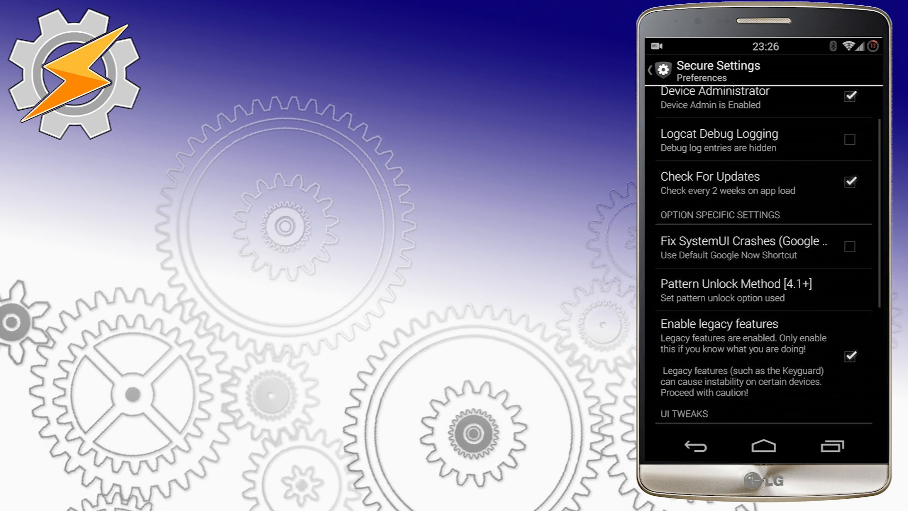
scroll("down", 3)
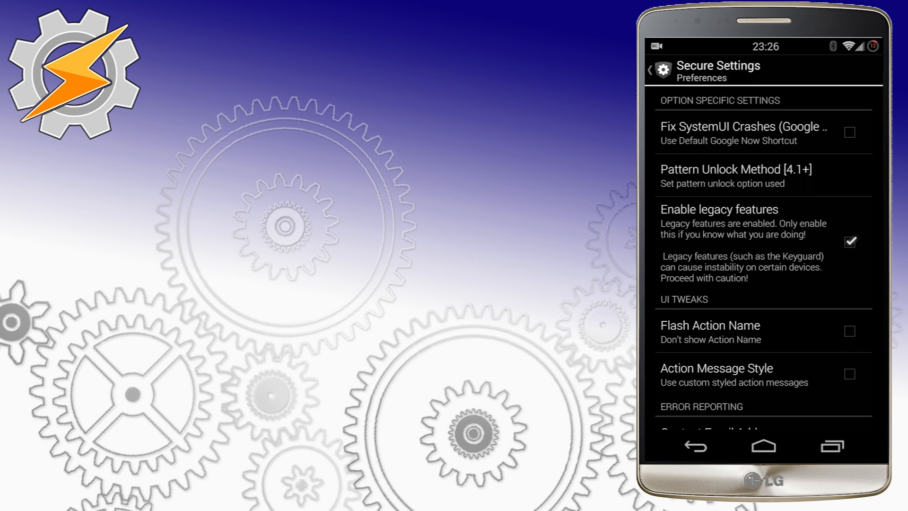
scroll("down", 3)
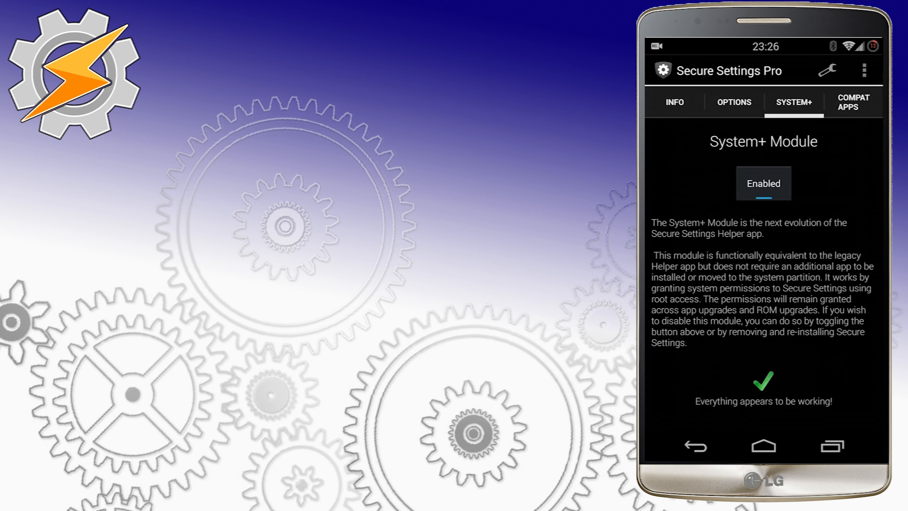
Go back to Tasker's Action Edit screen for the Secure Settings Device Setting action
left_click(733, 102)
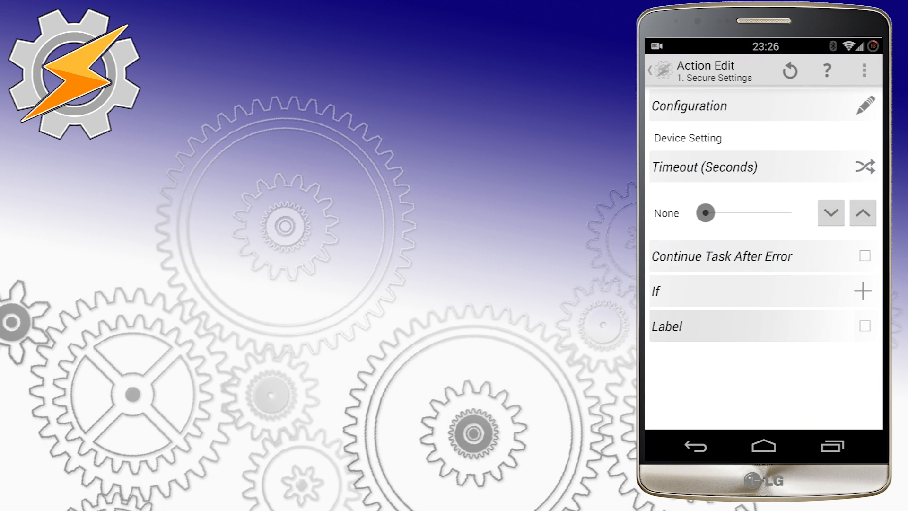
Edit a Secure Settings state and open its configuration to show All Conditions
left_click(650, 70)
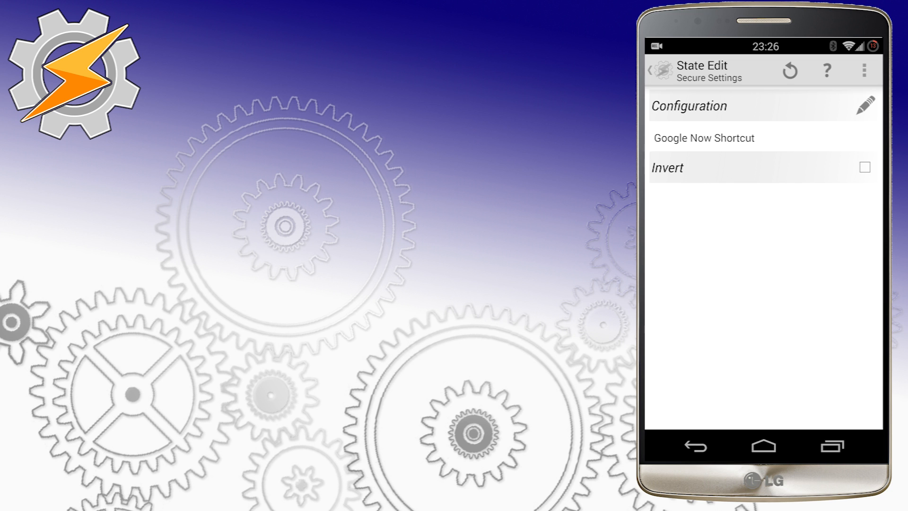
left_click(704, 138)
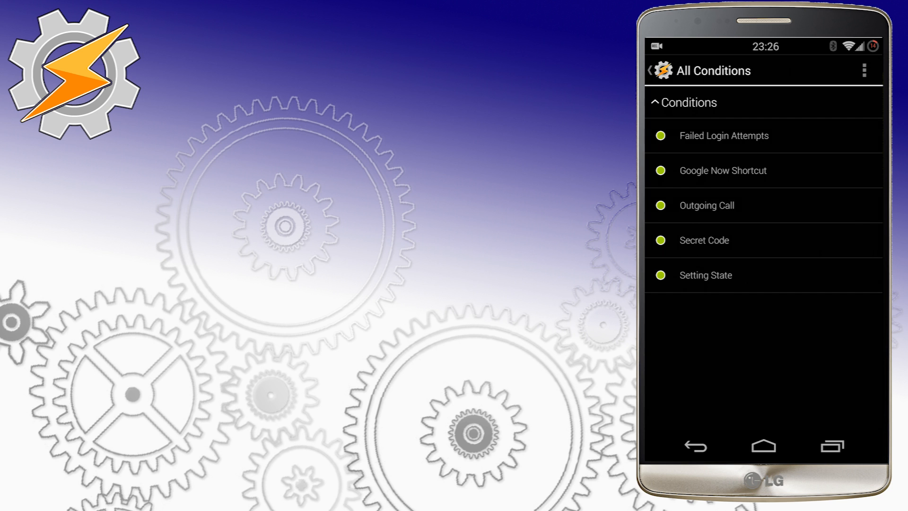
Trigger the Google Now shortcut and dismiss its search overlay
left_click(763, 446)
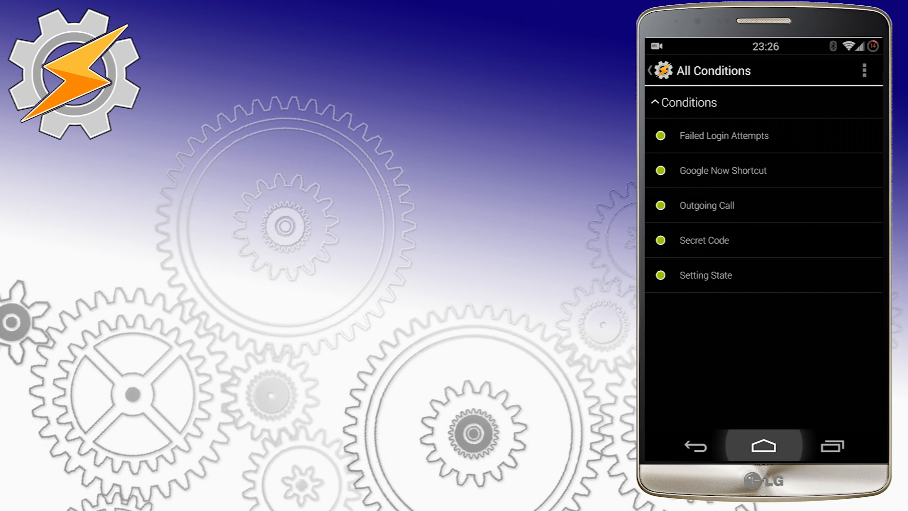
left_click(764, 446)
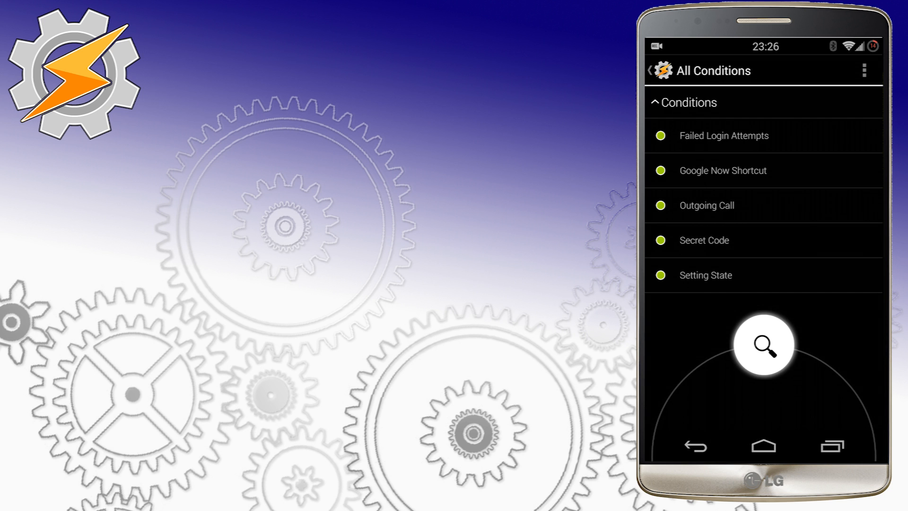
left_click(764, 344)
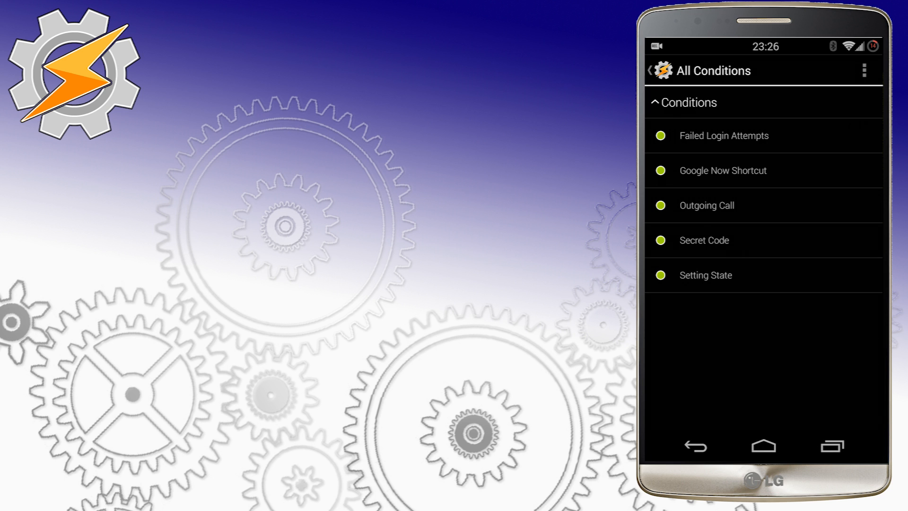
View Secret Code without saving, then open the Setting State condition from Conditions
left_click(704, 240)
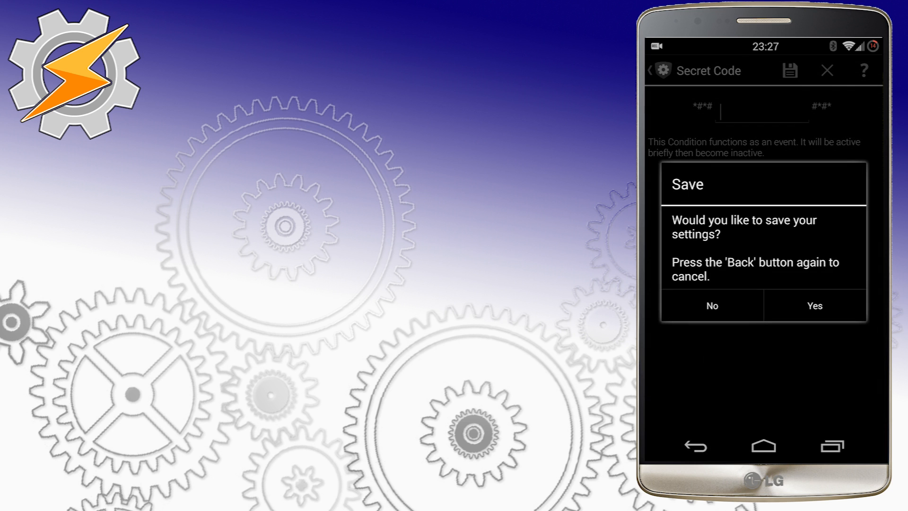
left_click(813, 305)
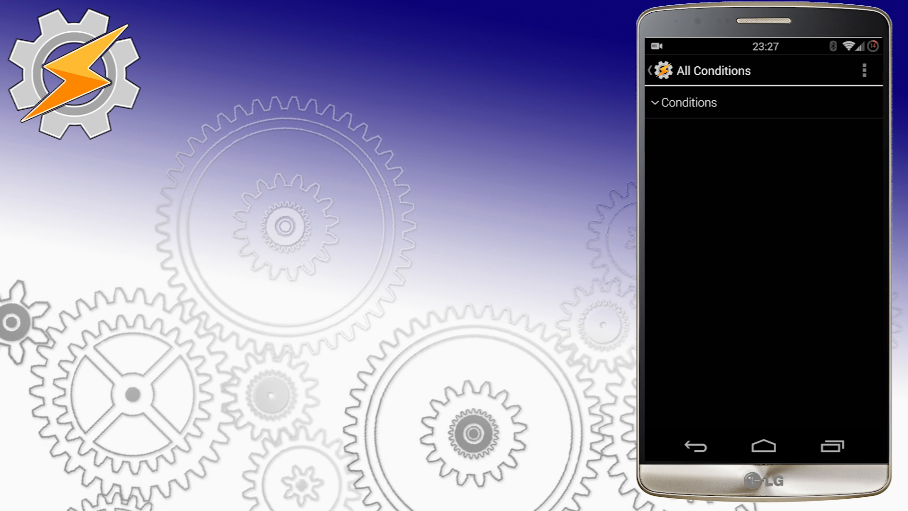
left_click(689, 103)
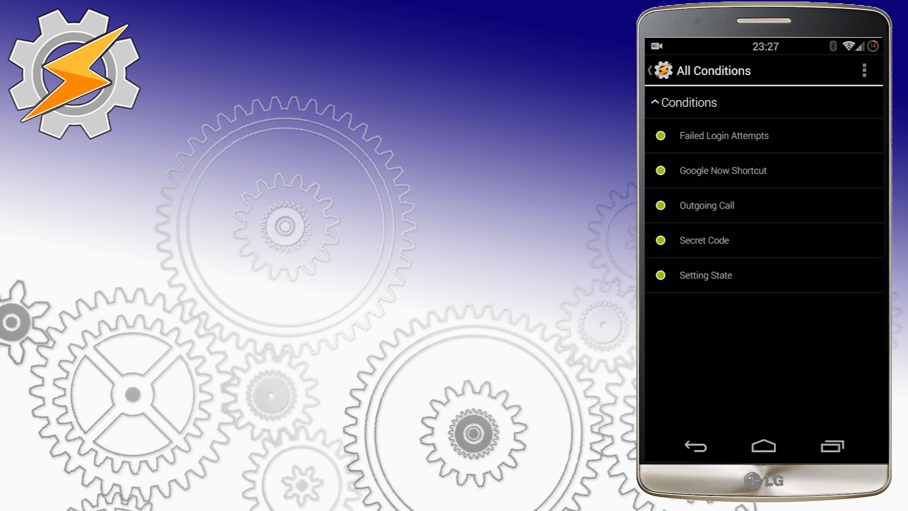
left_click(705, 275)
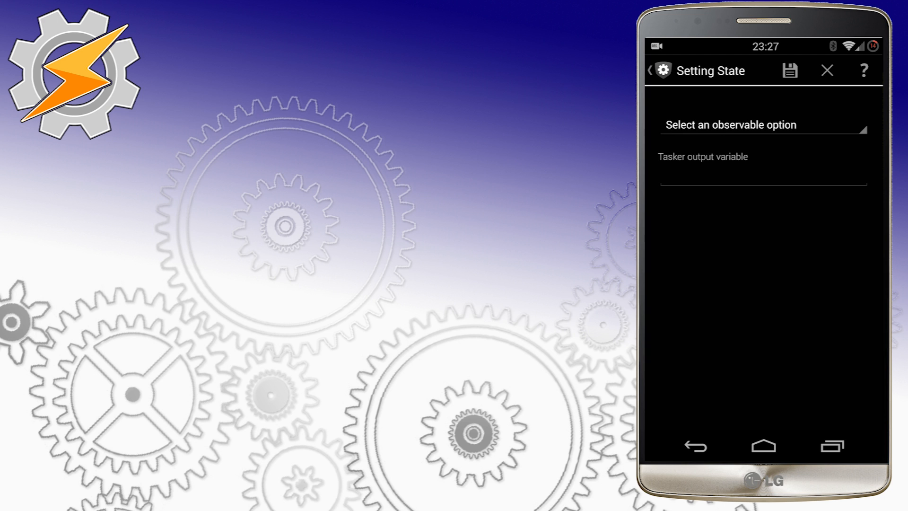
Browse Setting State's observable options, then back out to the Show Pix task edit
left_click(762, 124)
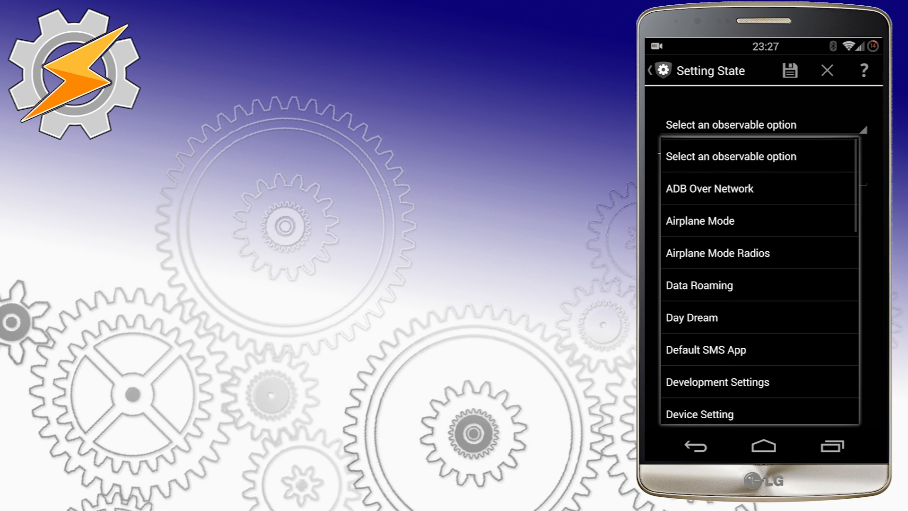
left_click(730, 155)
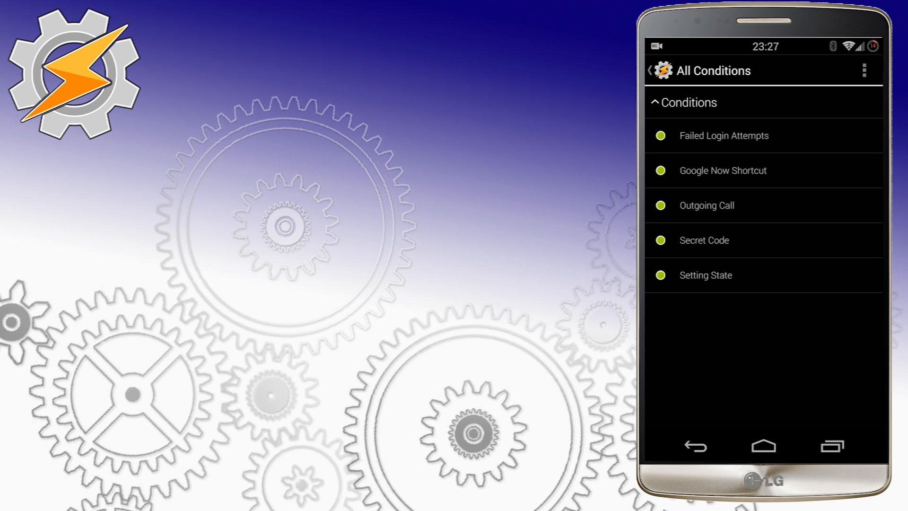
left_click(705, 274)
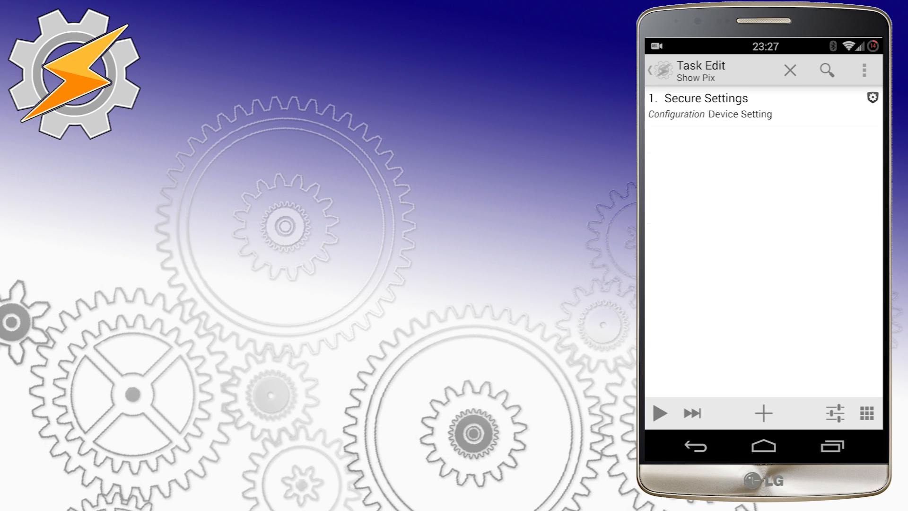
Open All Actions, expand the Actions category and scroll down to Device Setting
left_click(704, 106)
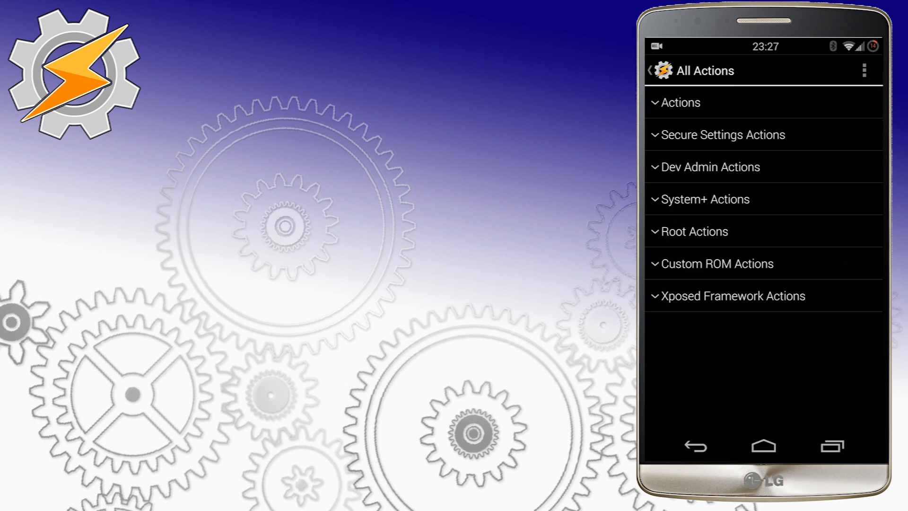
left_click(683, 103)
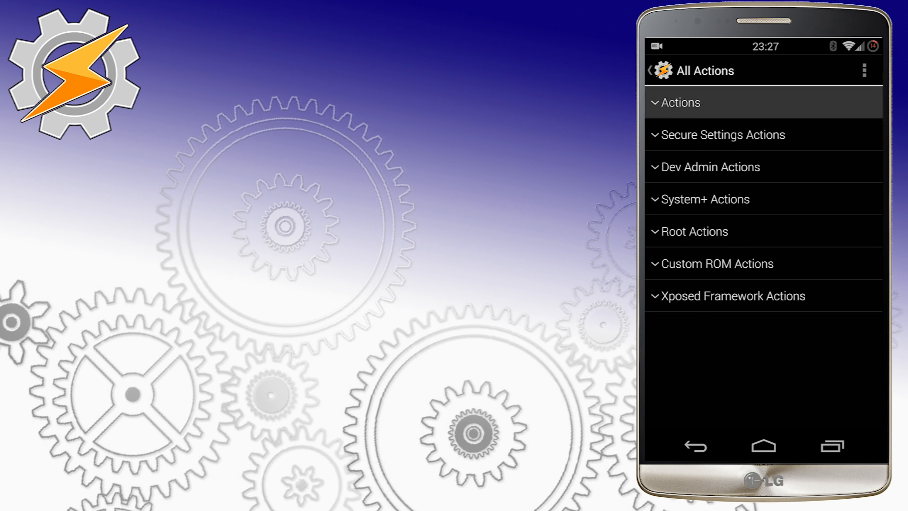
left_click(683, 102)
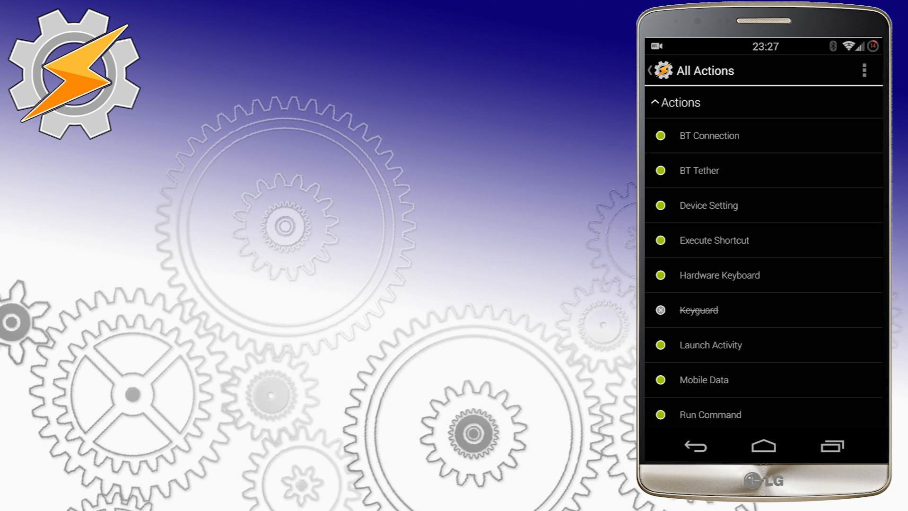
scroll("down", 3)
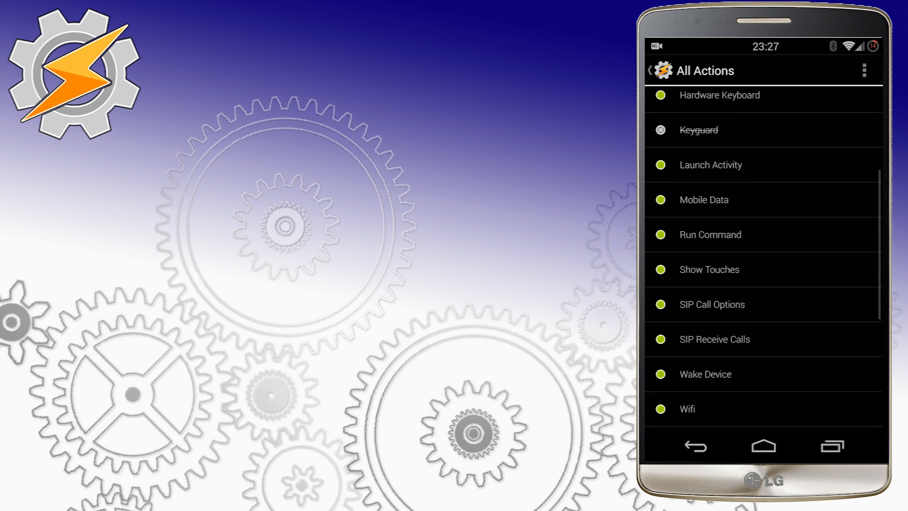
scroll("down", 3)
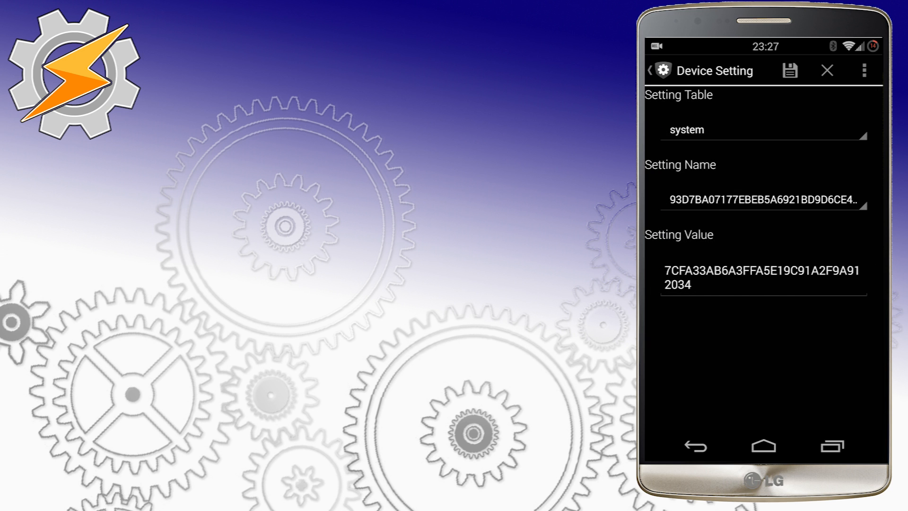
Set the Device Setting name to camera_sounds
left_click(759, 203)
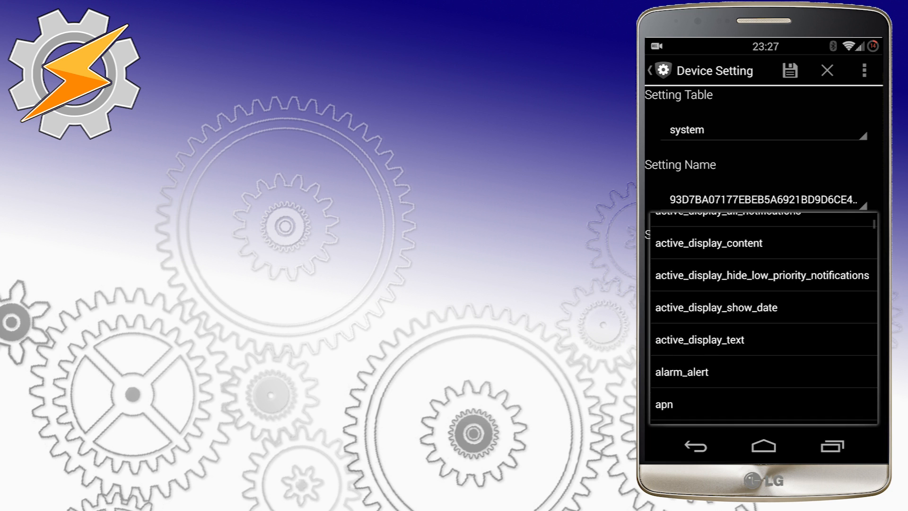
scroll("down", 3)
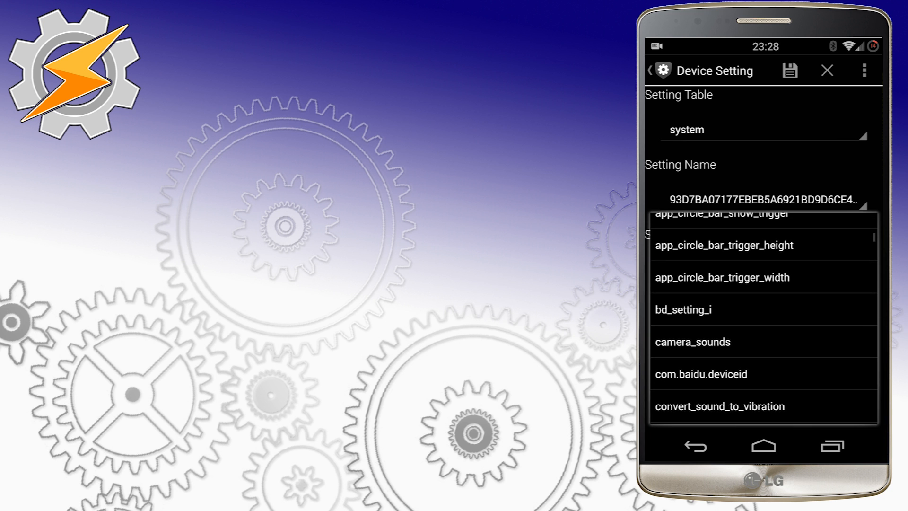
scroll("down", 3)
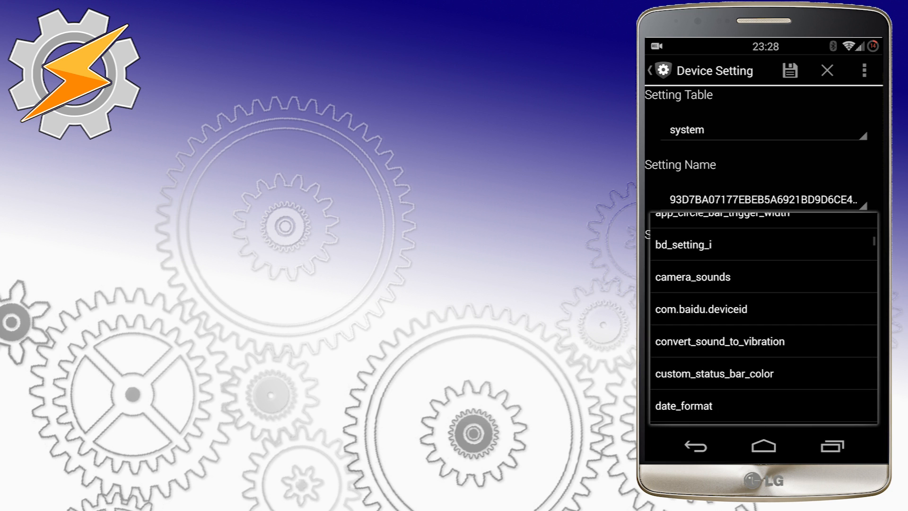
left_click(692, 276)
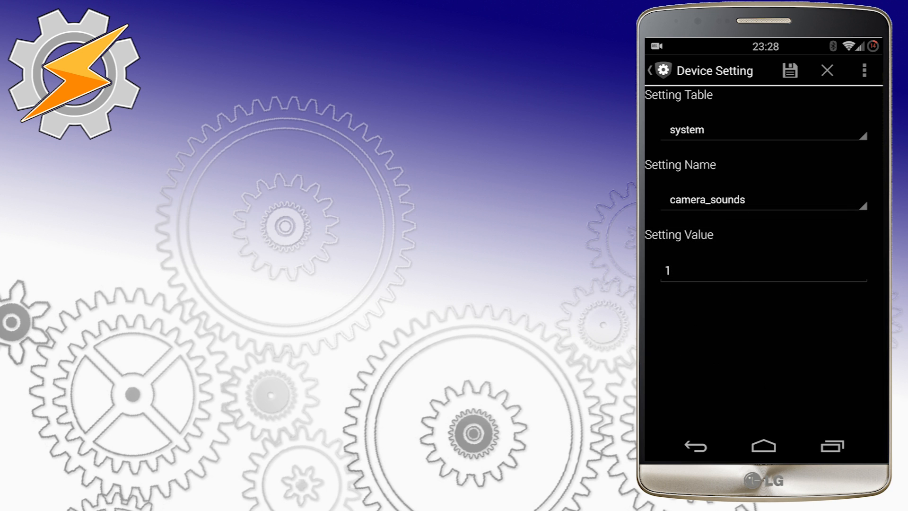
Browse the setting names again, then show the system, secure and global table options
left_click(763, 200)
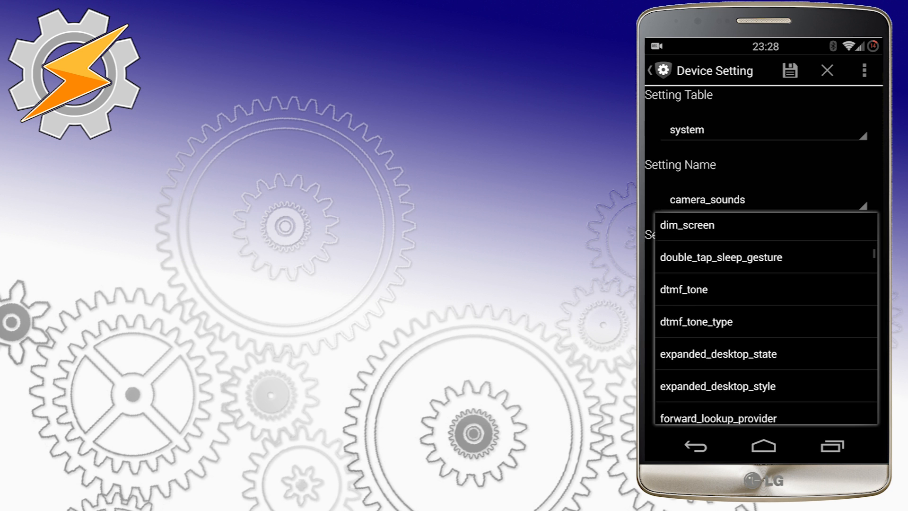
scroll("down", 3)
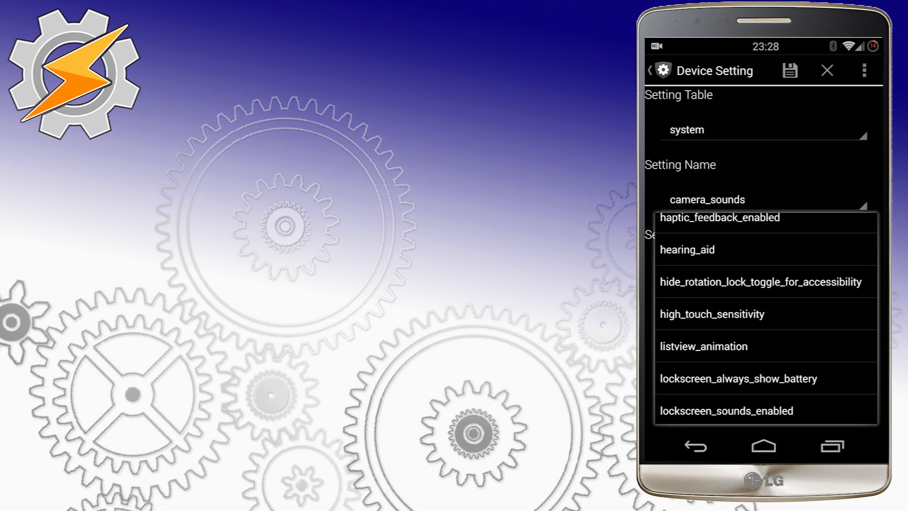
left_click(707, 199)
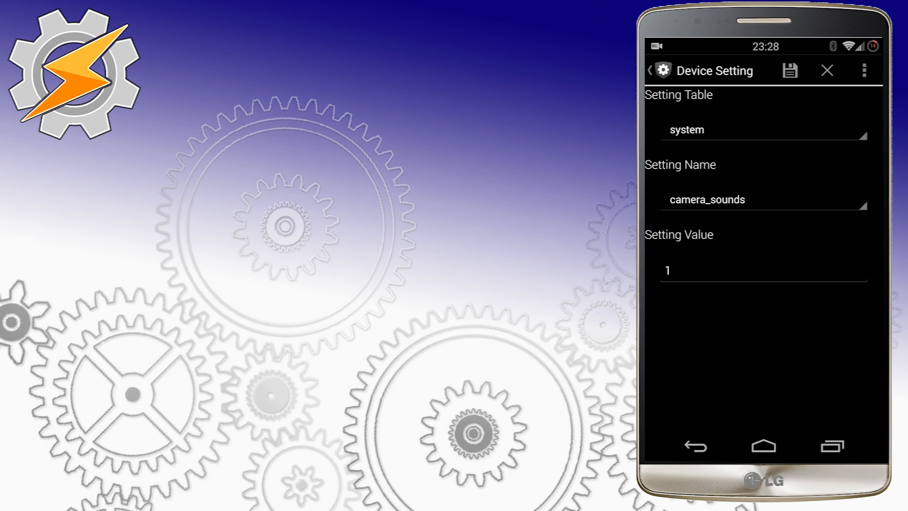
left_click(761, 129)
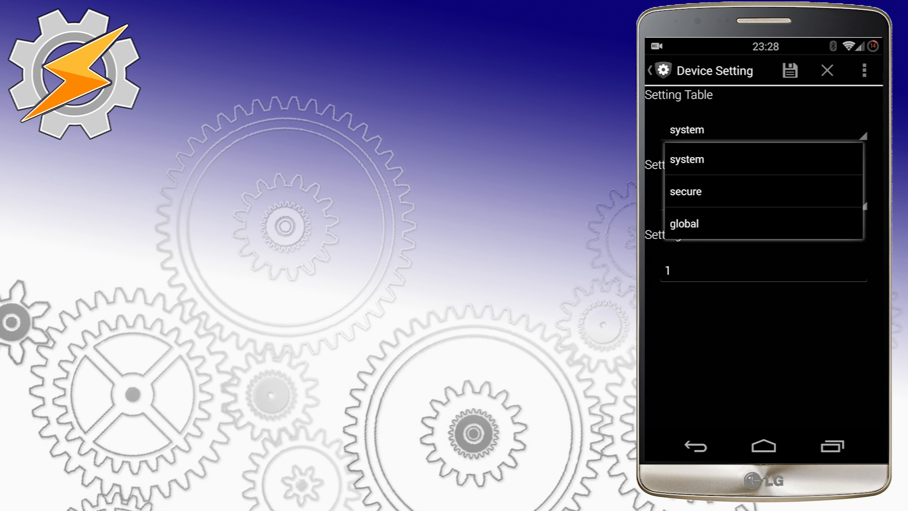
Switch the setting table to global, then secure, browsing each table's setting names
left_click(684, 224)
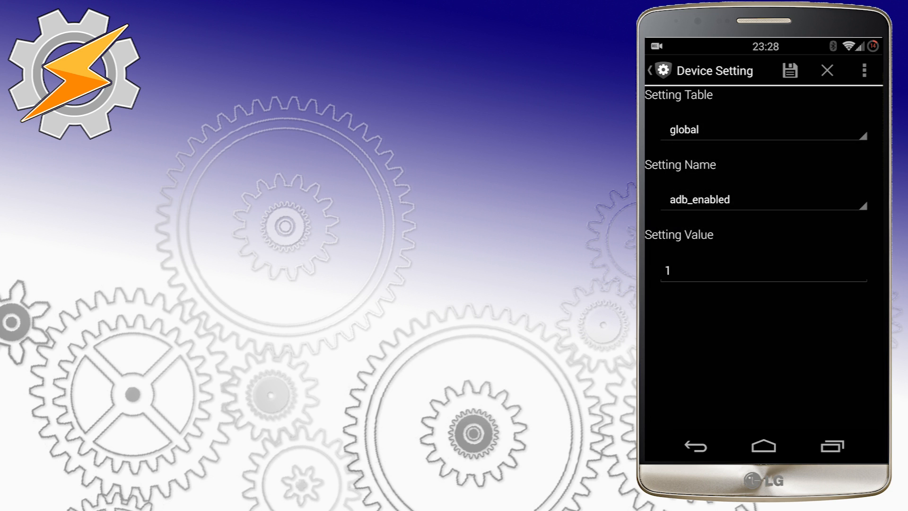
left_click(762, 198)
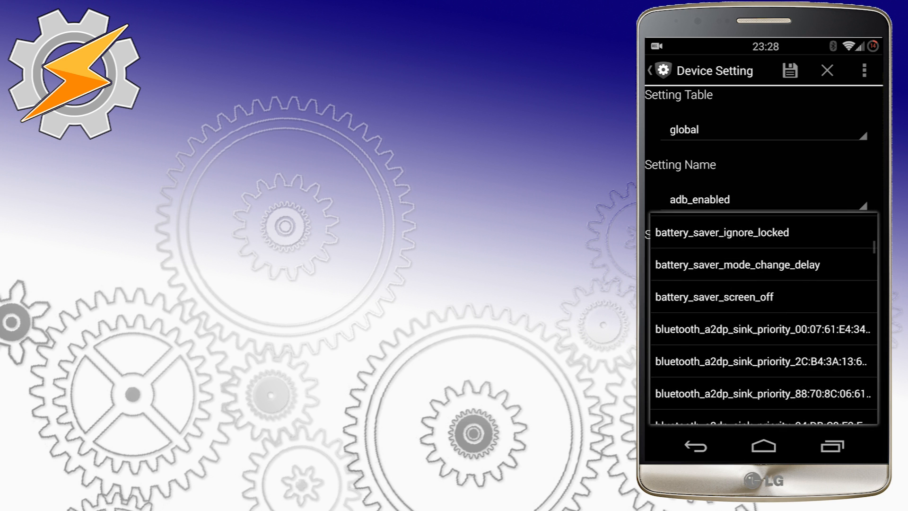
scroll("down", 3)
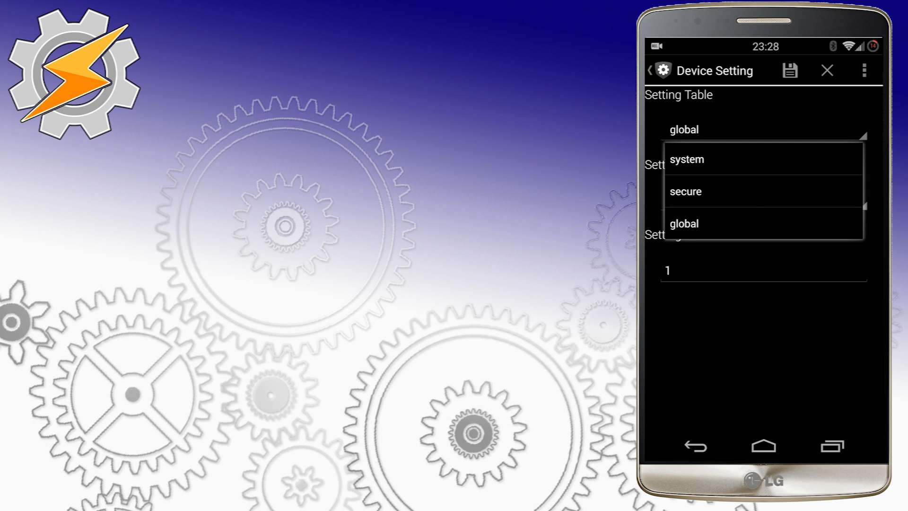
left_click(686, 192)
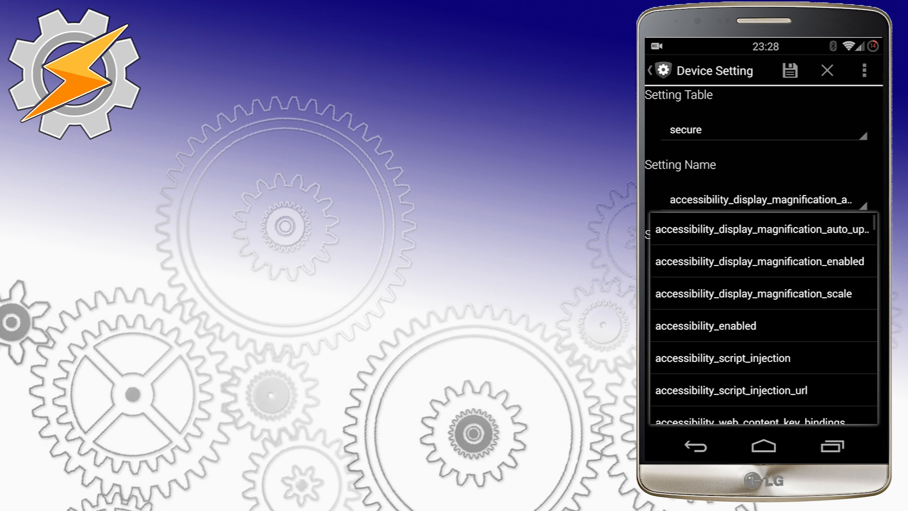
scroll("down", 3)
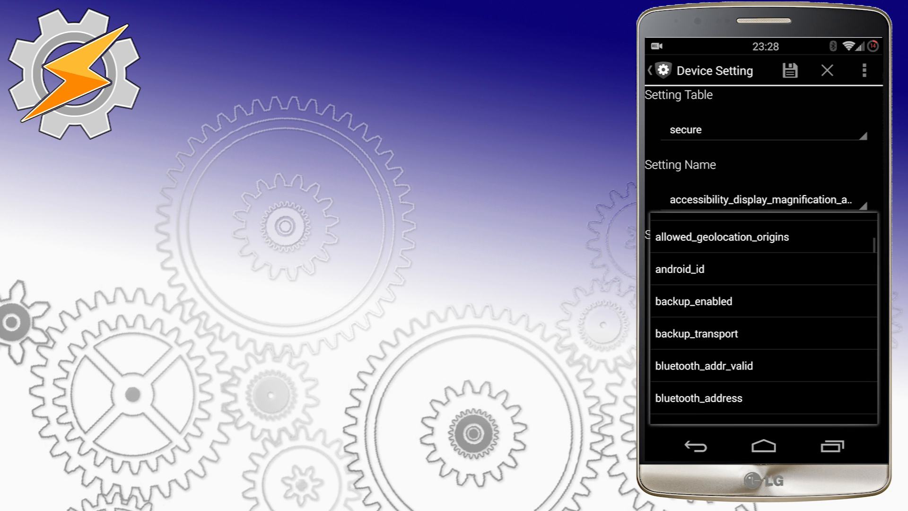
scroll("down", 3)
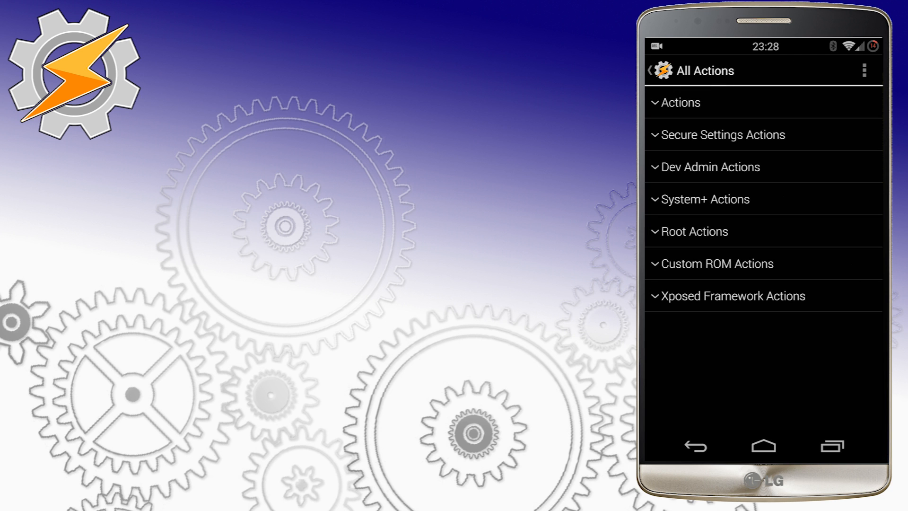
left_click(684, 103)
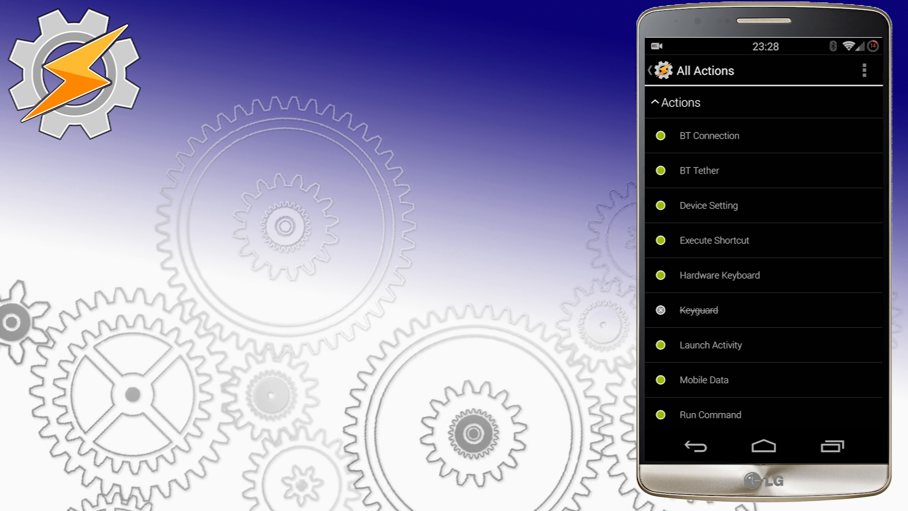
left_click(710, 345)
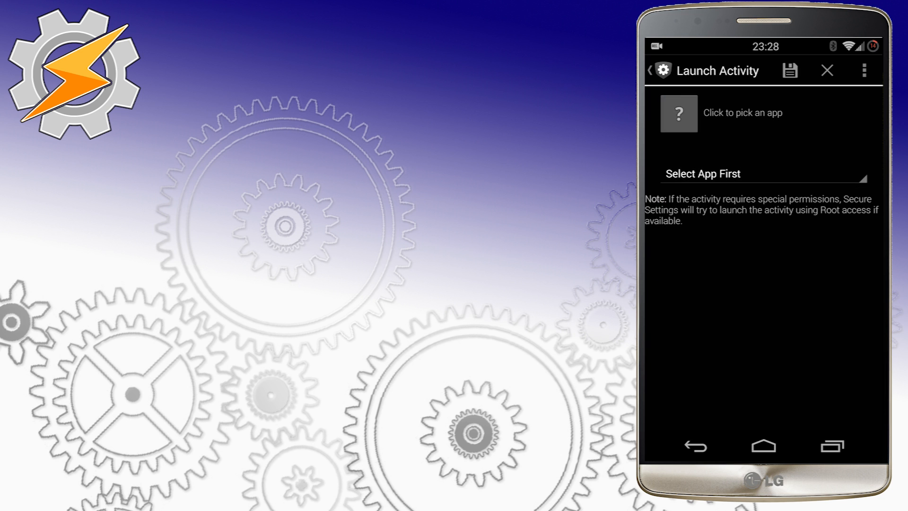
left_click(679, 113)
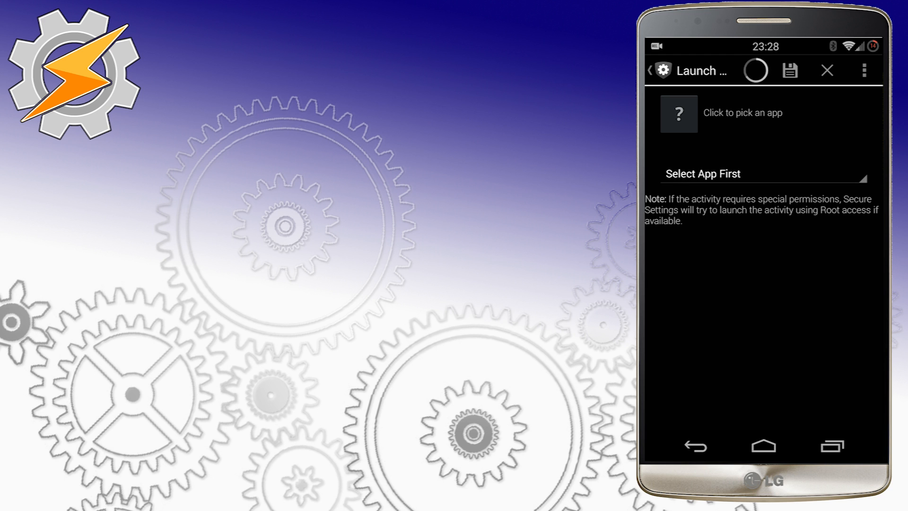
left_click(742, 113)
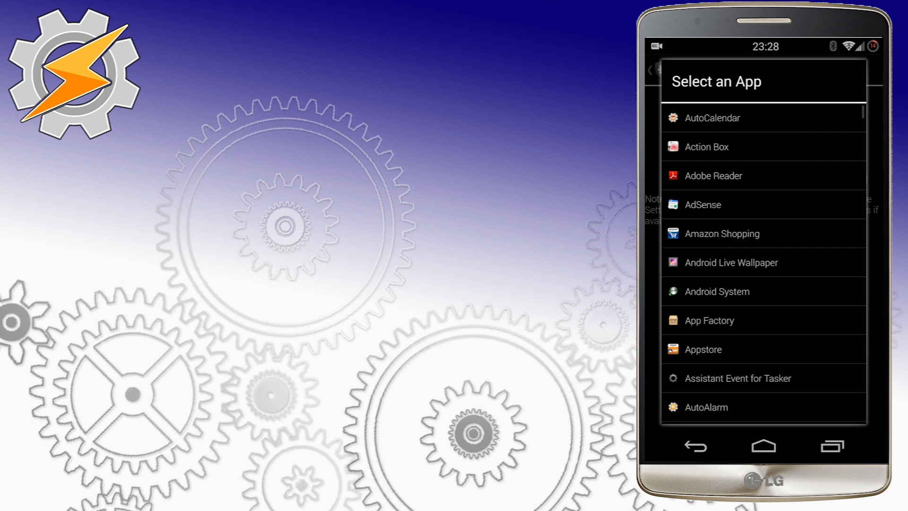
scroll("down", 3)
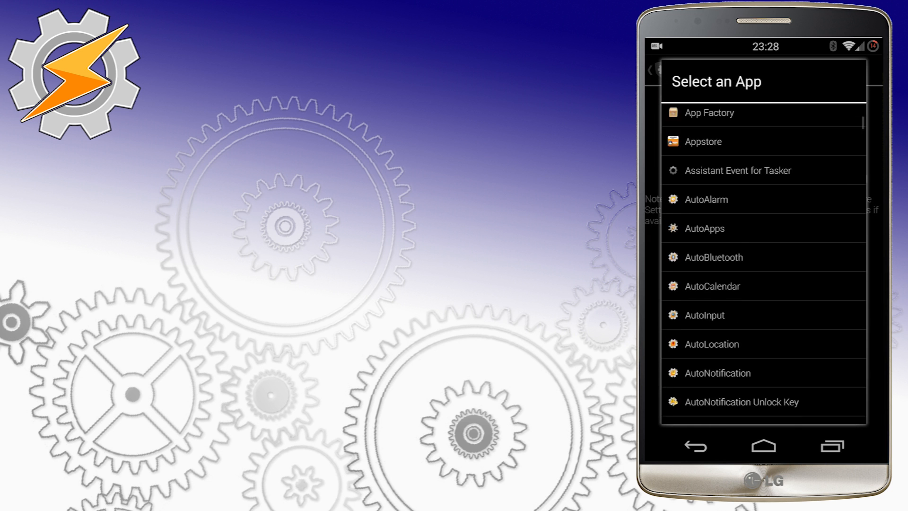
scroll("down", 3)
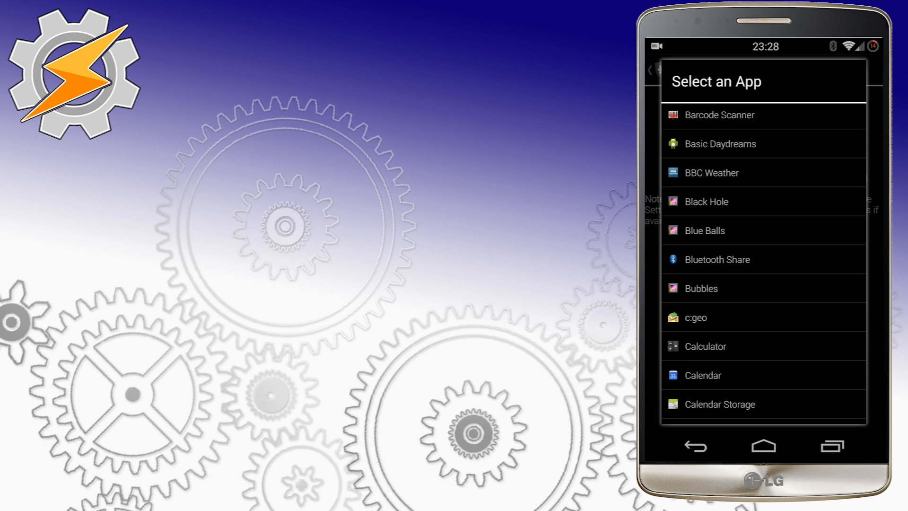
scroll("down", 3)
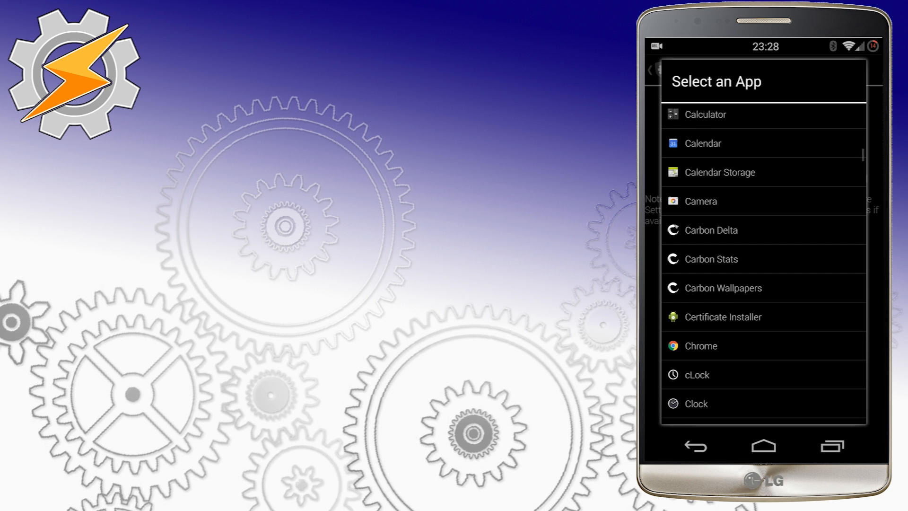
scroll("down", 3)
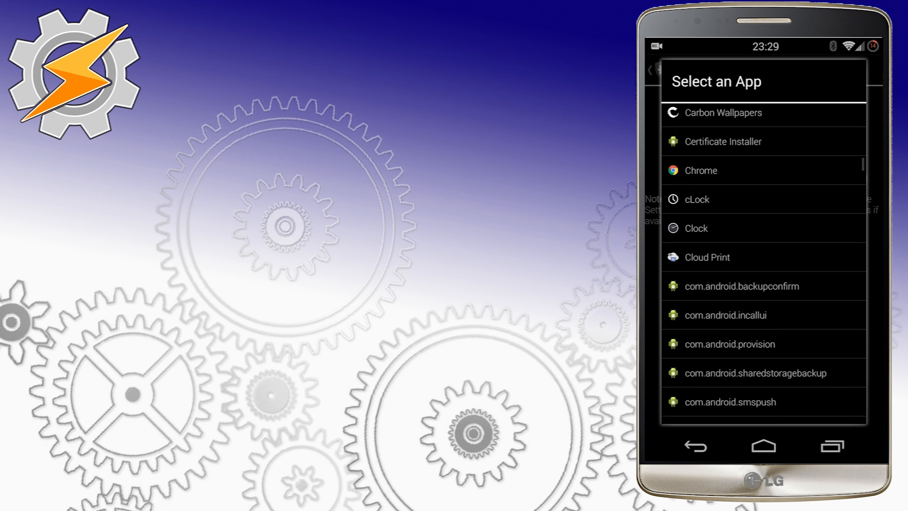
scroll("down", 3)
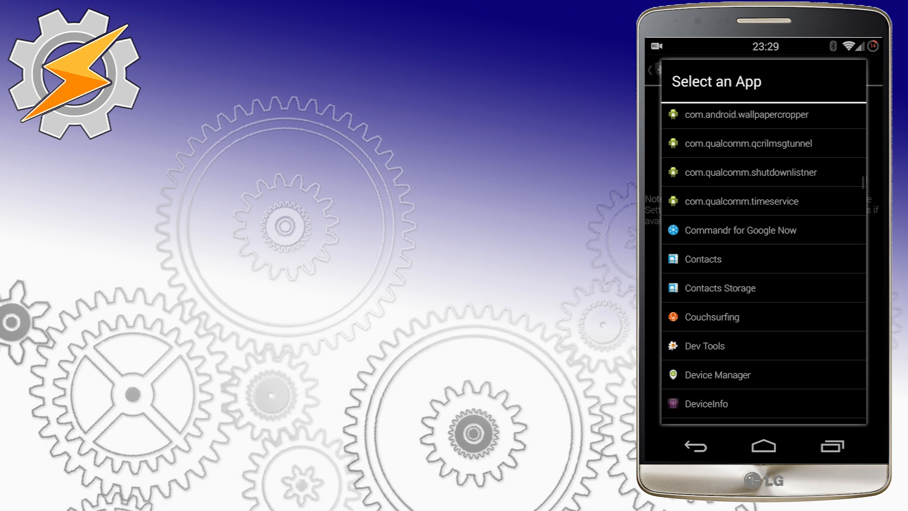
scroll("down", 3)
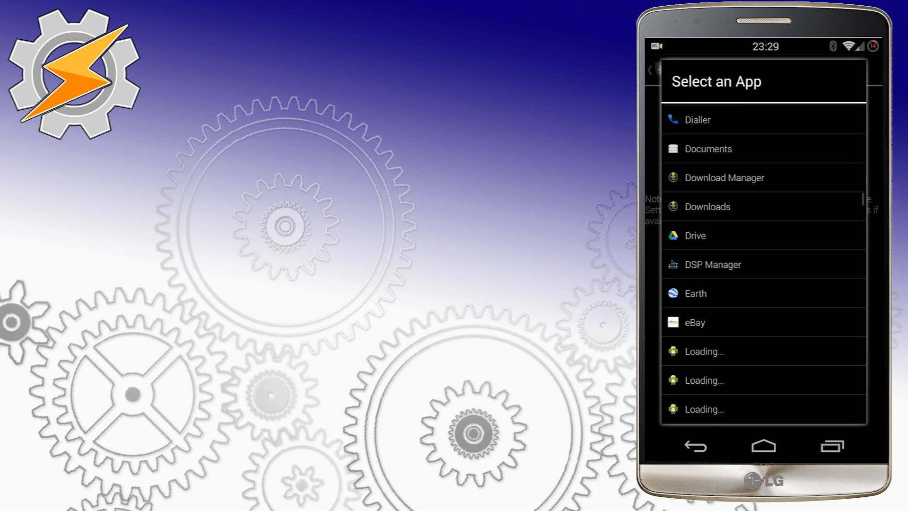
scroll("down", 3)
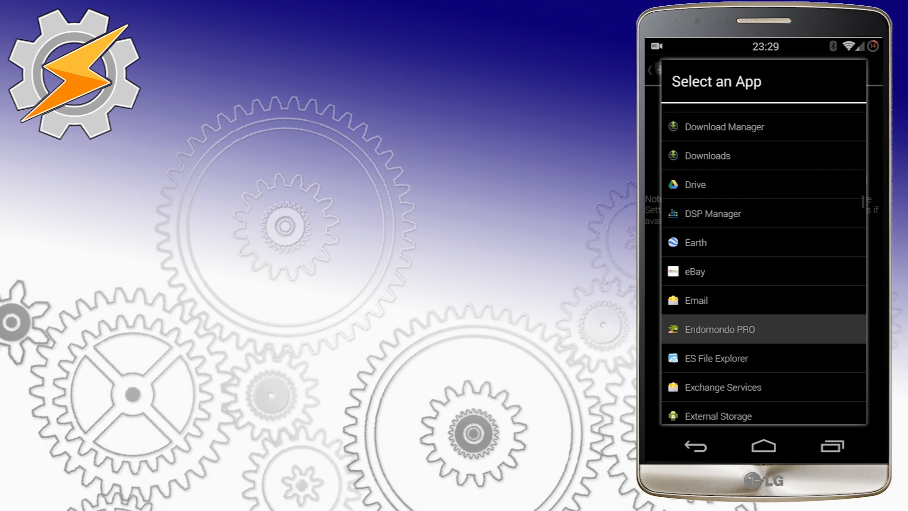
left_click(719, 329)
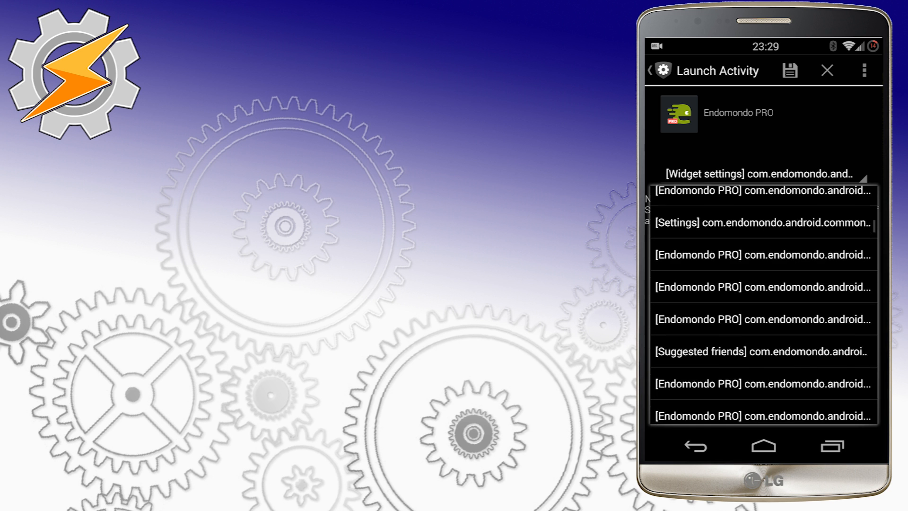
scroll("down", 3)
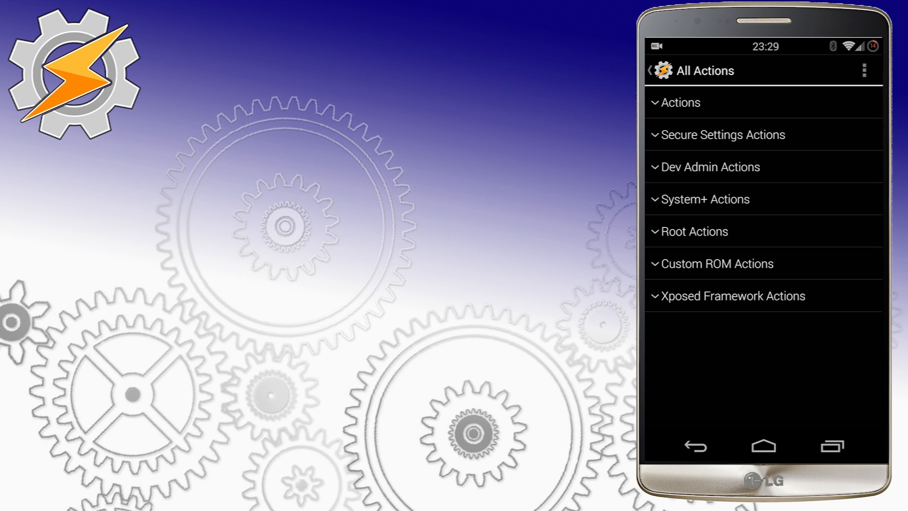
left_click(683, 103)
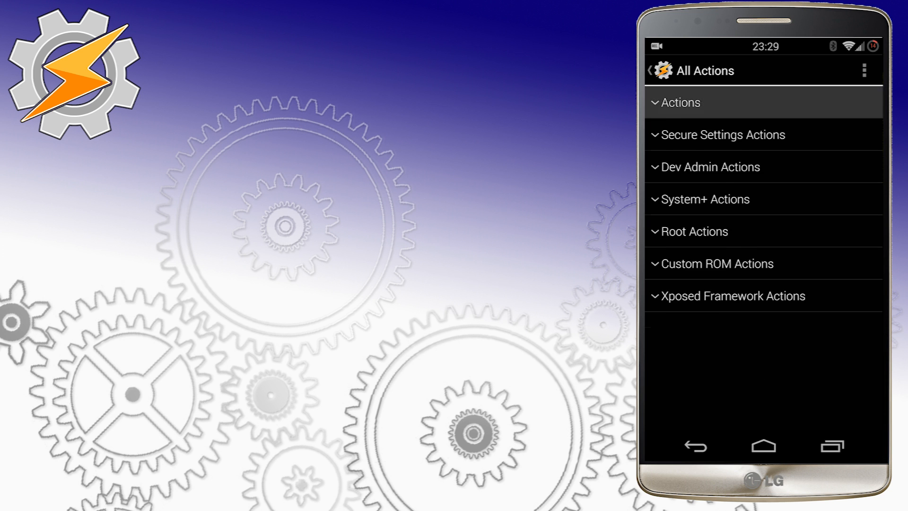
left_click(682, 102)
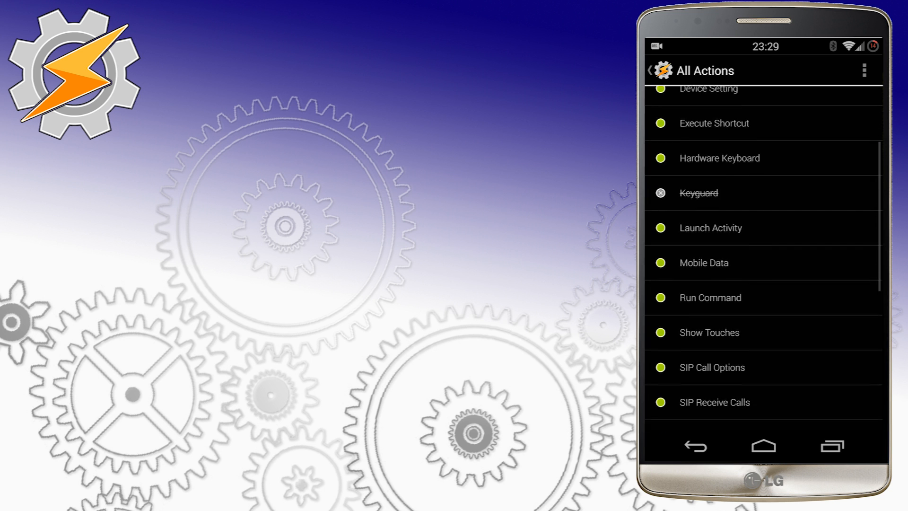
left_click(704, 262)
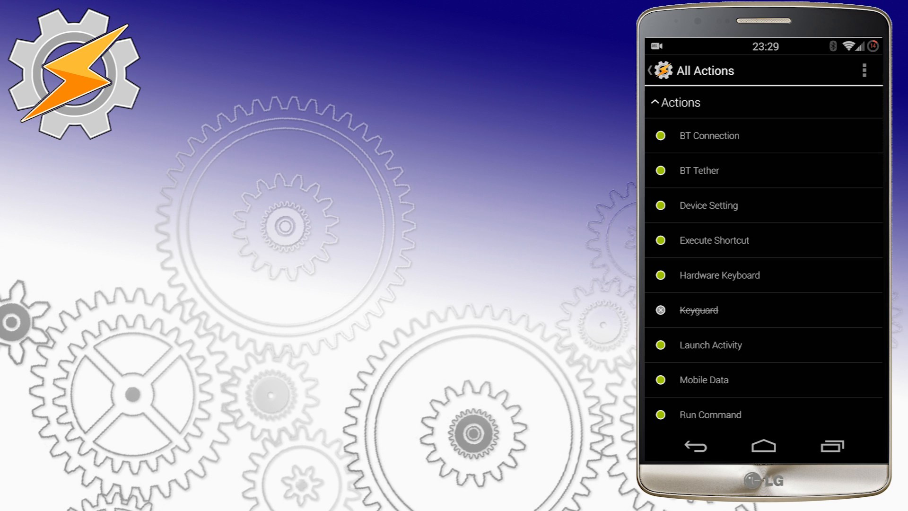
scroll("down", 3)
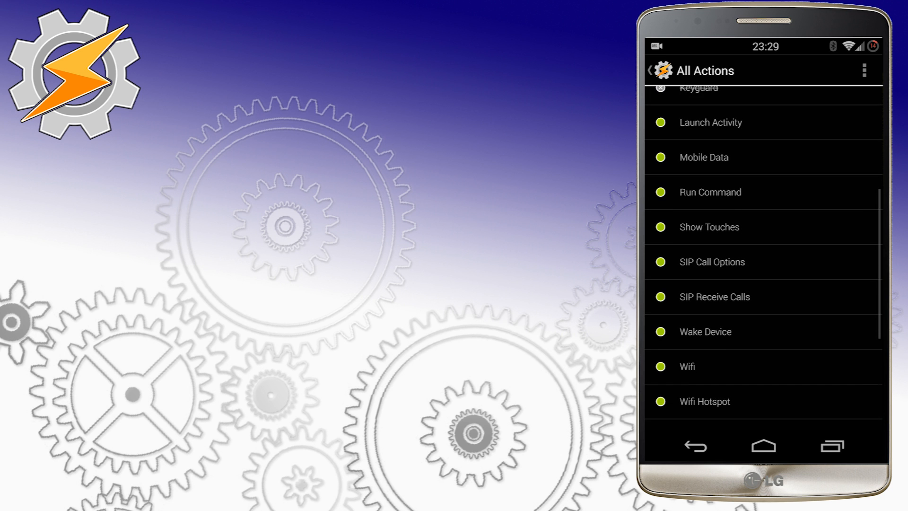
left_click(710, 192)
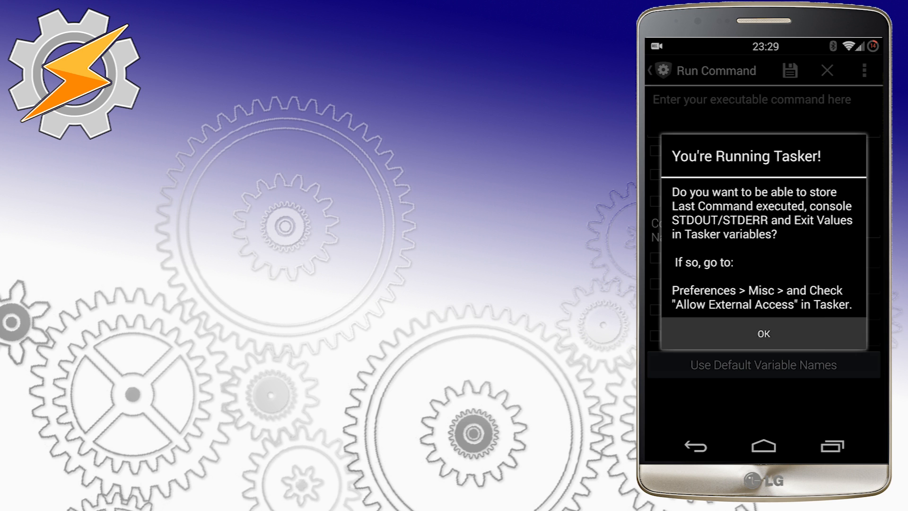
left_click(763, 334)
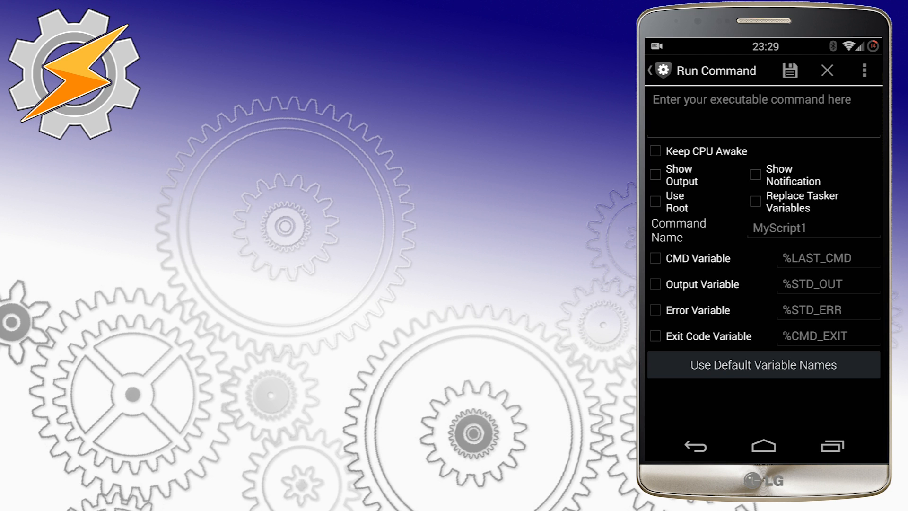
left_click(654, 70)
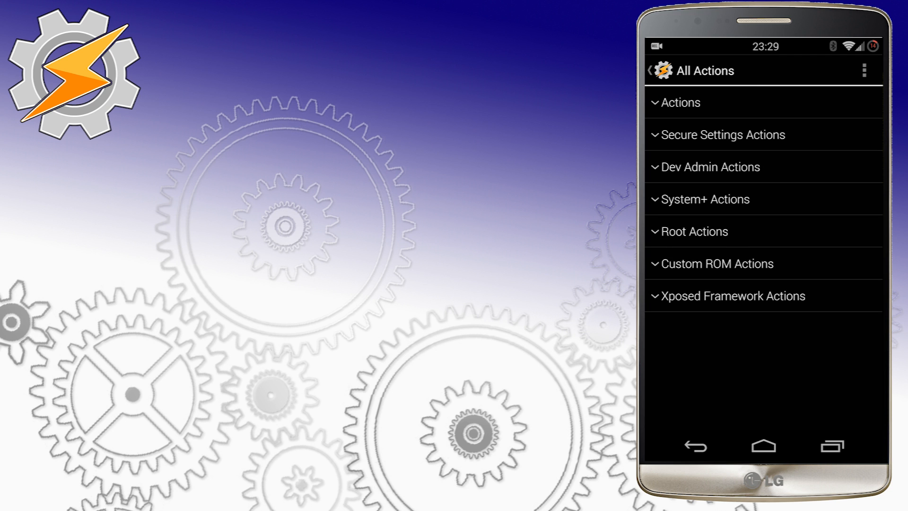
Open Wake Device from Actions, then show and dismiss its wake type choices
left_click(682, 102)
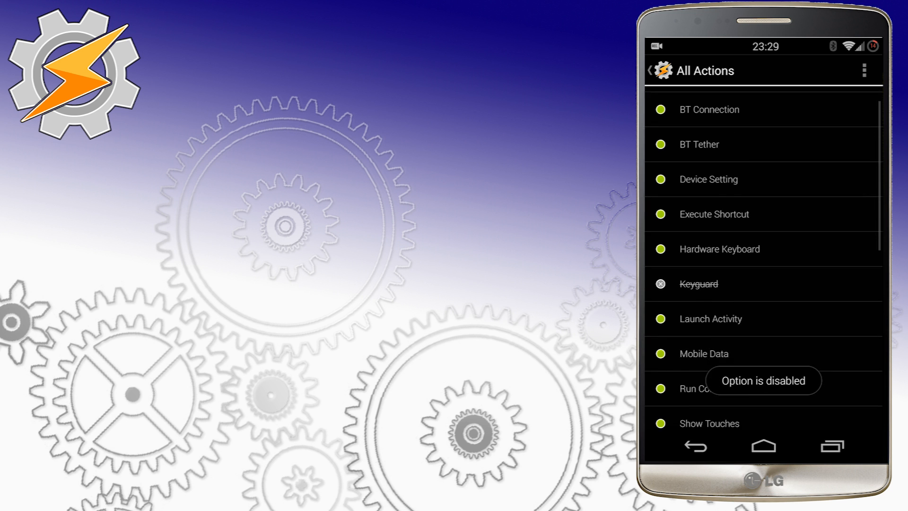
scroll("down", 3)
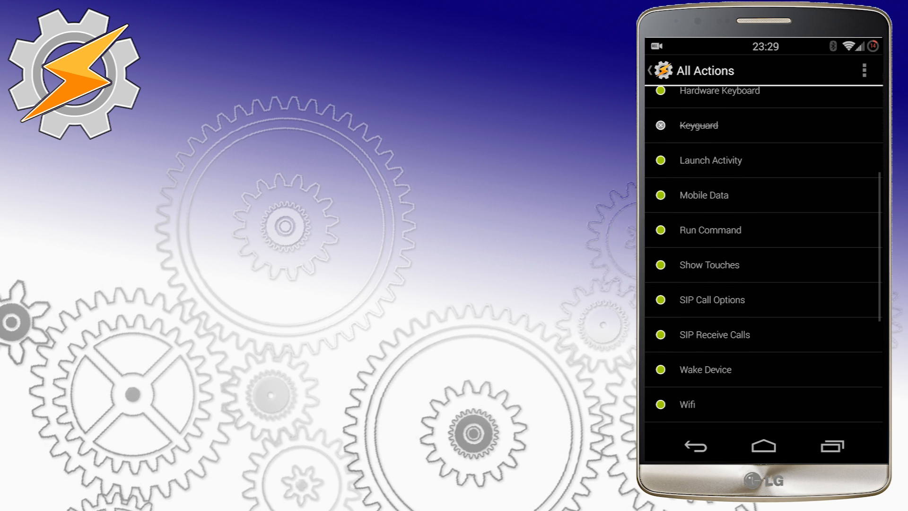
scroll("down", 3)
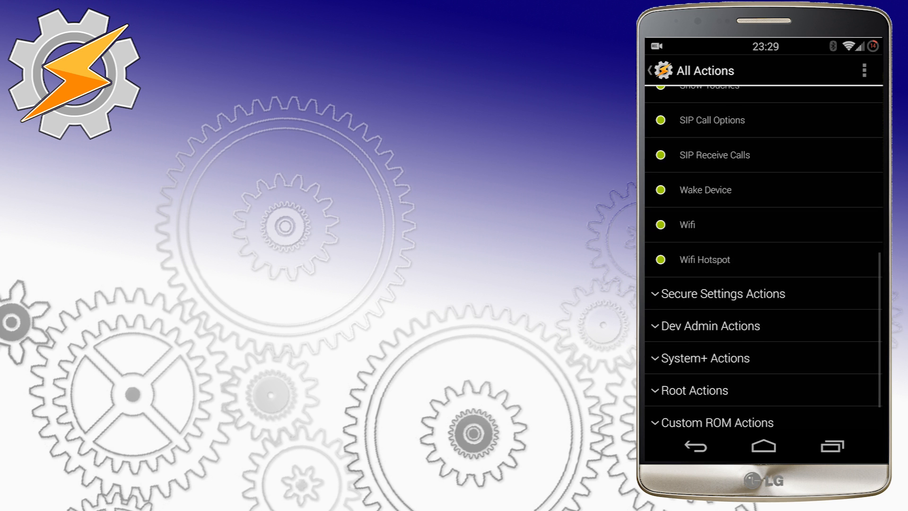
left_click(705, 189)
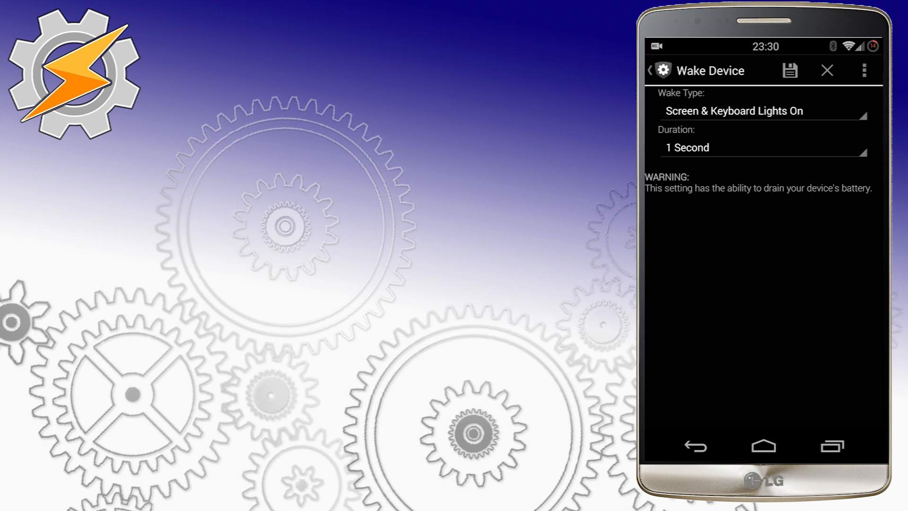
left_click(762, 110)
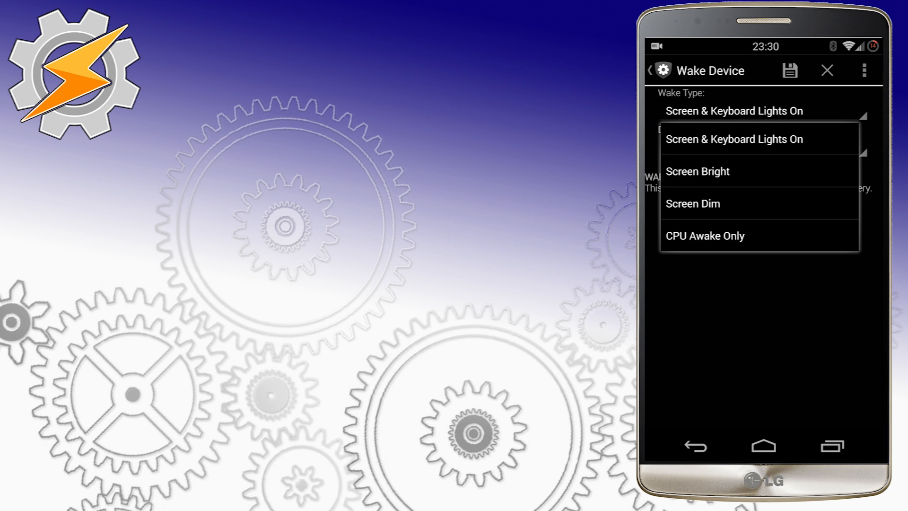
left_click(733, 139)
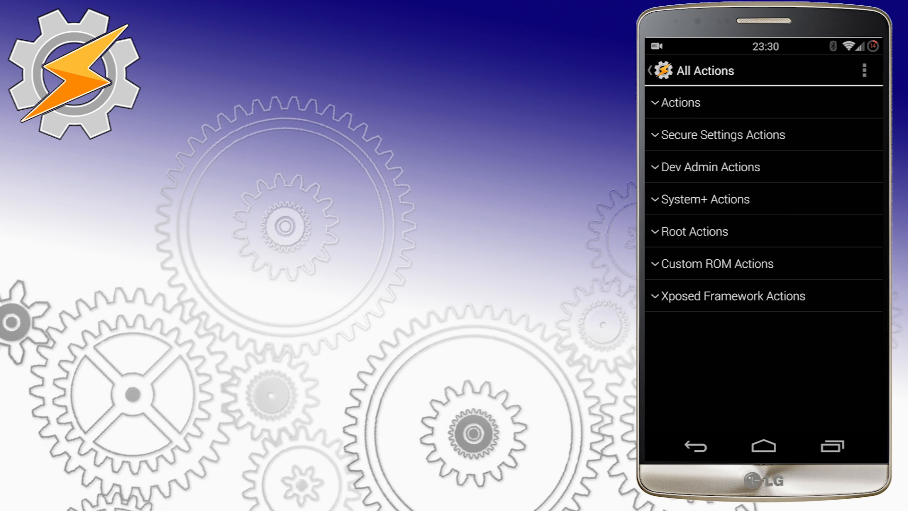
left_click(723, 134)
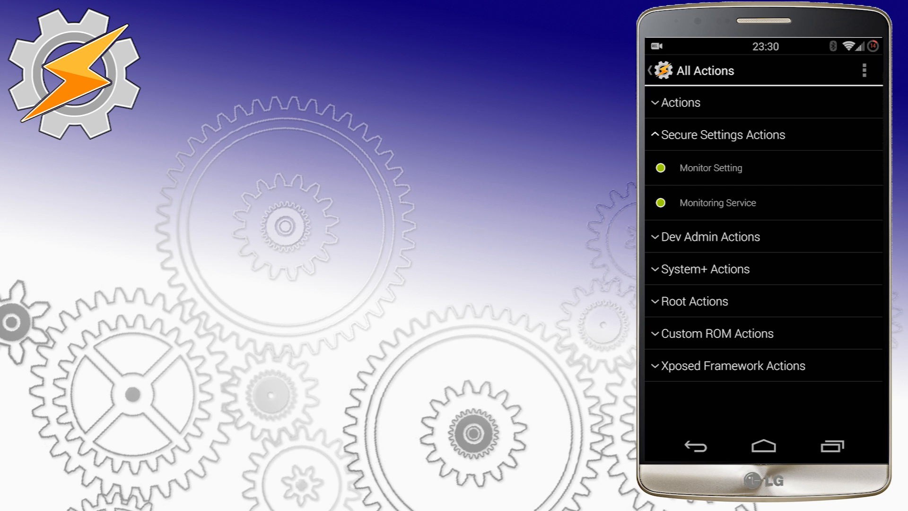
left_click(710, 168)
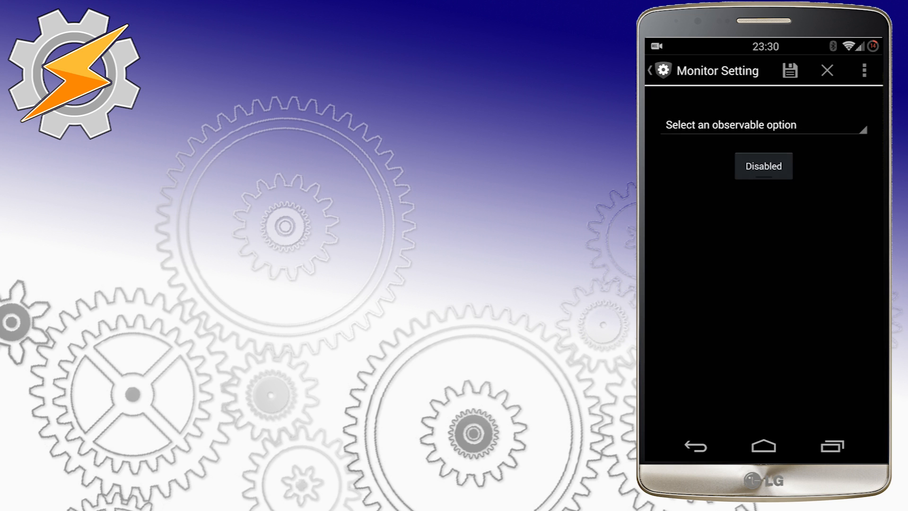
left_click(763, 124)
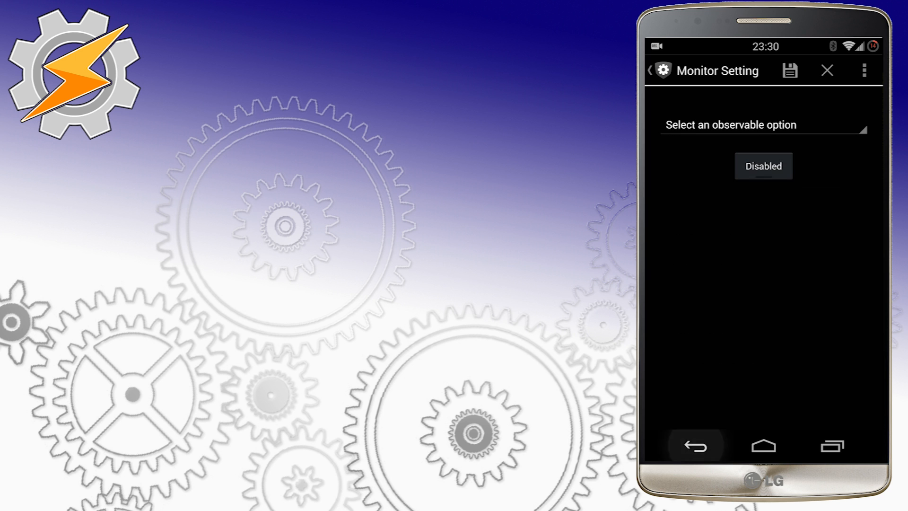
left_click(695, 445)
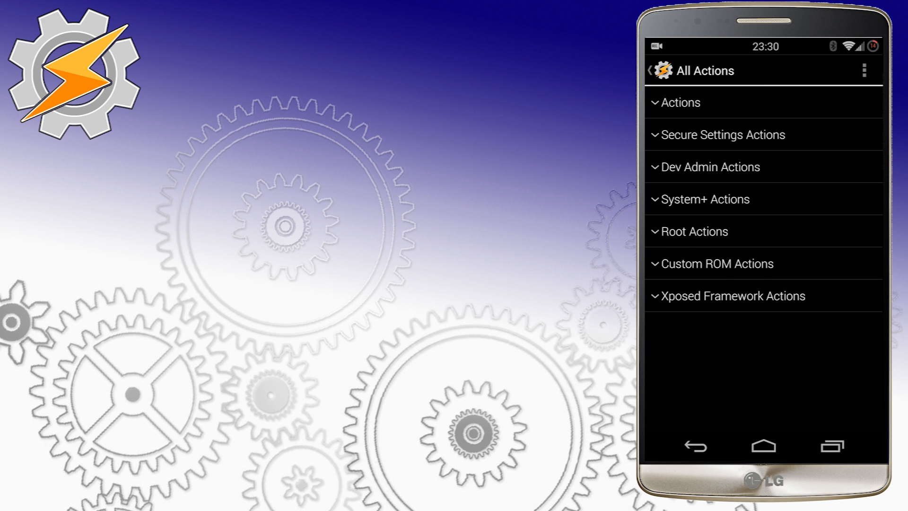
left_click(709, 167)
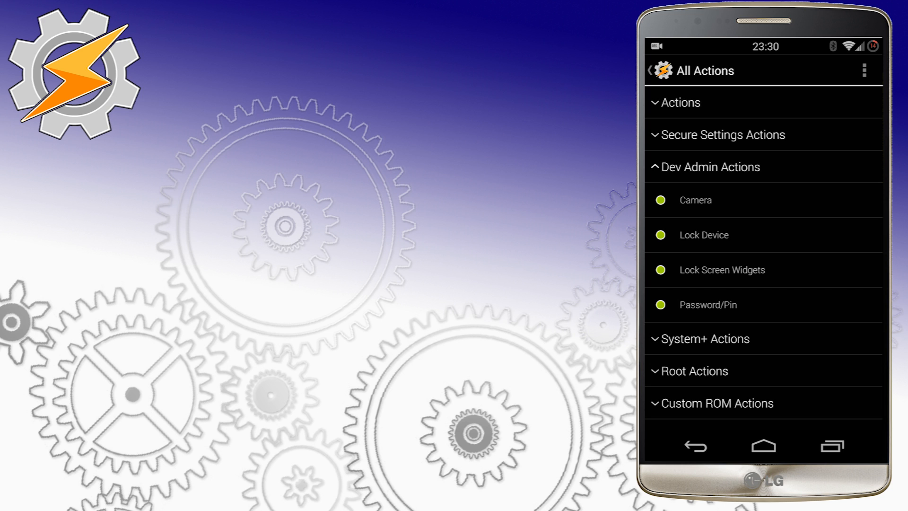
left_click(695, 199)
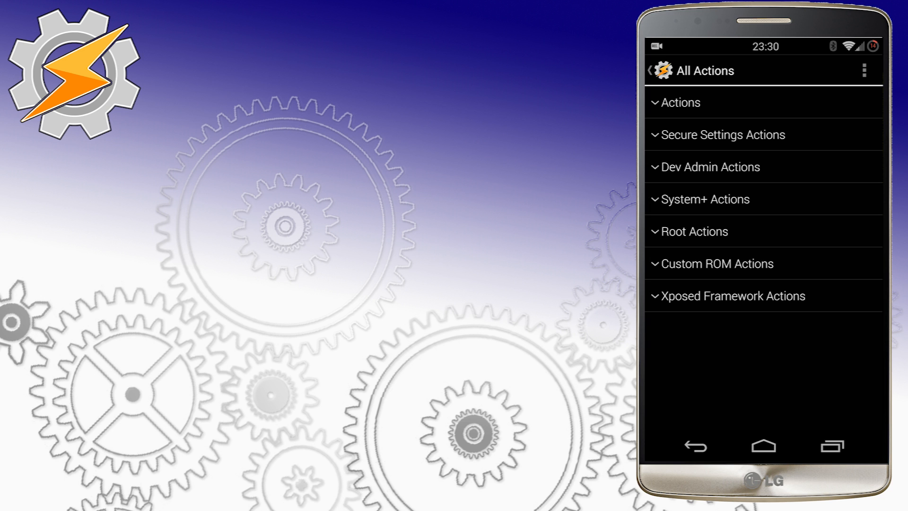
left_click(704, 199)
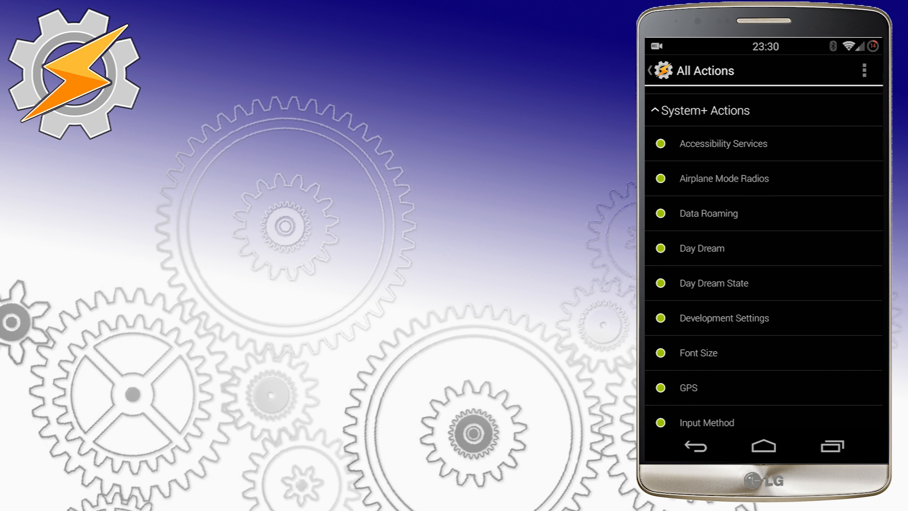
scroll("down", 3)
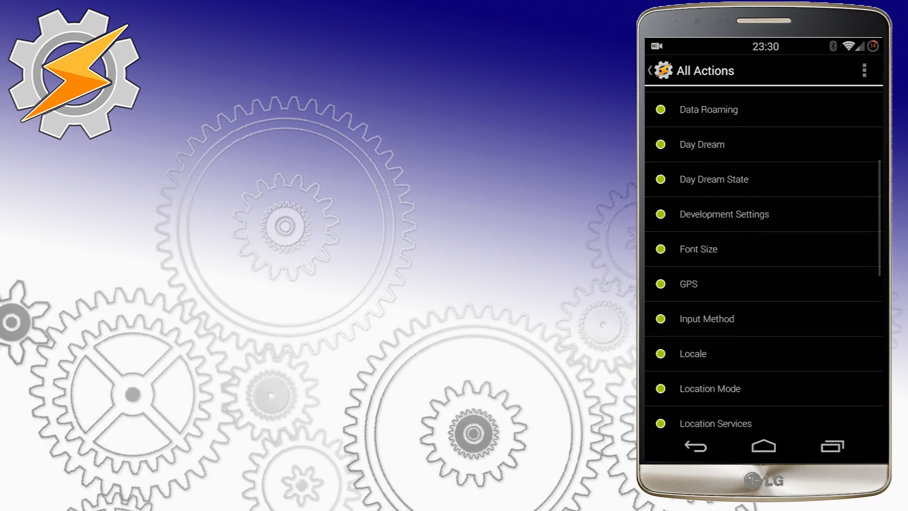
scroll("down", 3)
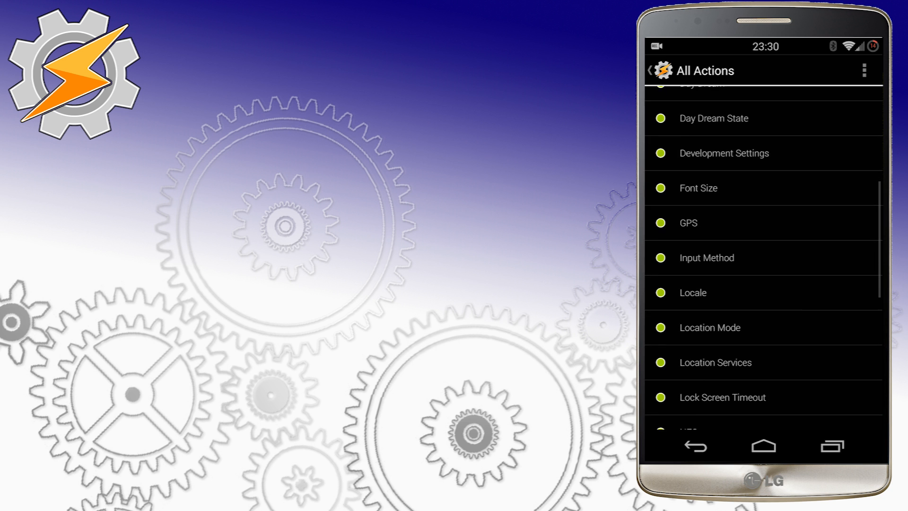
scroll("down", 3)
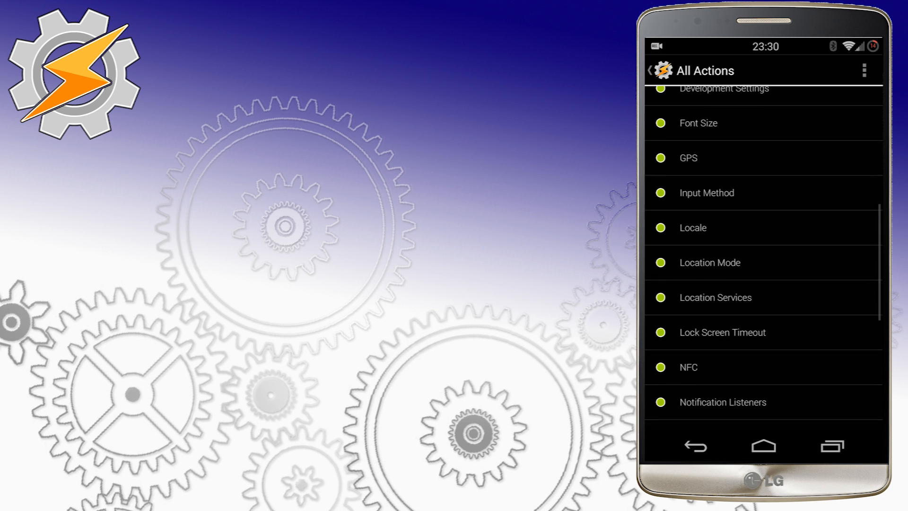
scroll("down", 3)
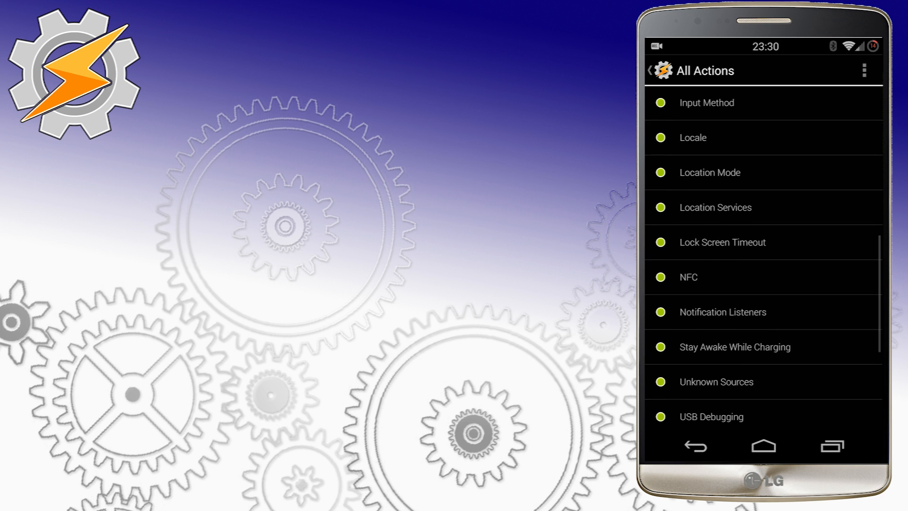
scroll("down", 3)
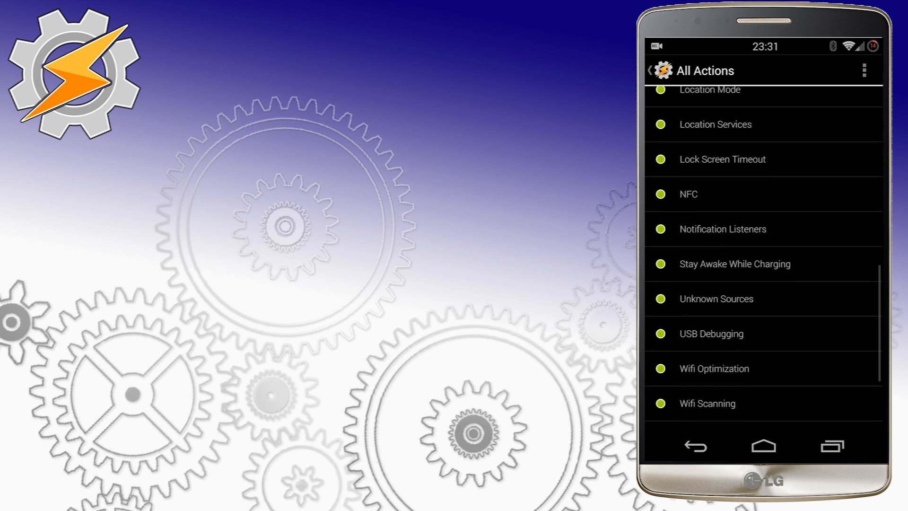
scroll("down", 3)
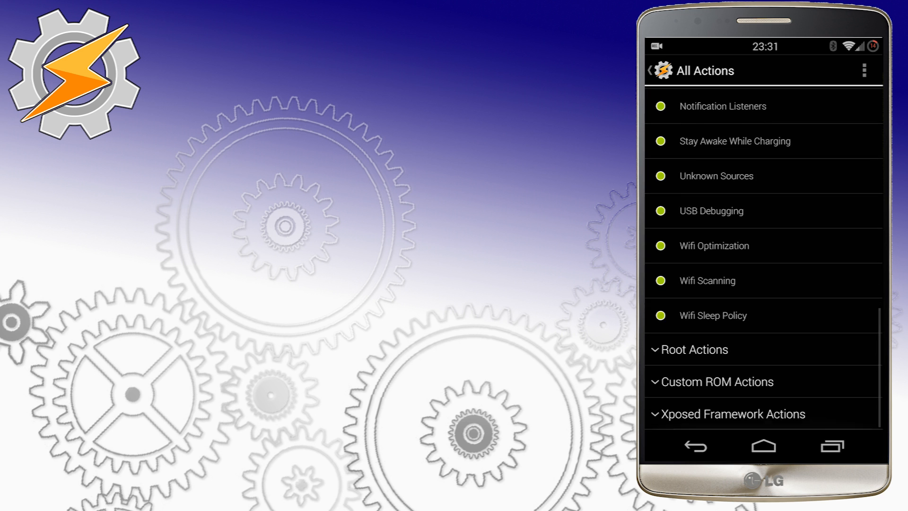
left_click(694, 349)
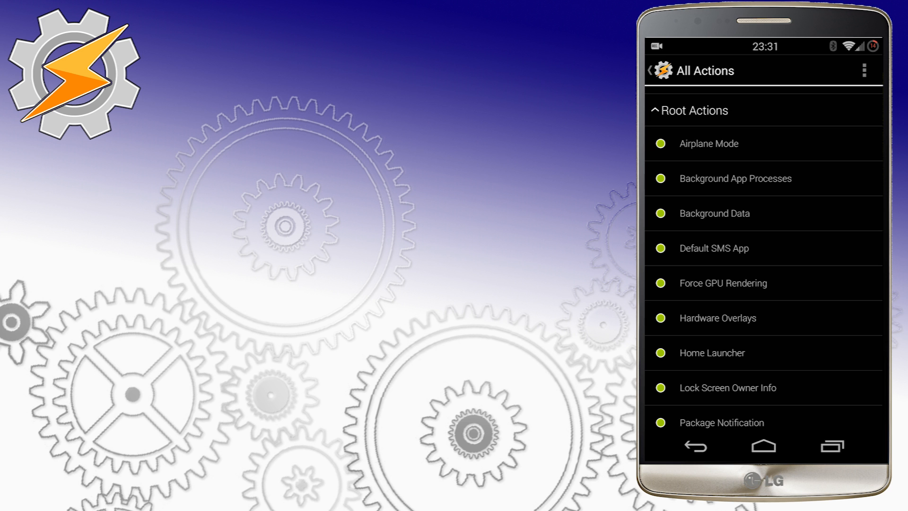
scroll("down", 3)
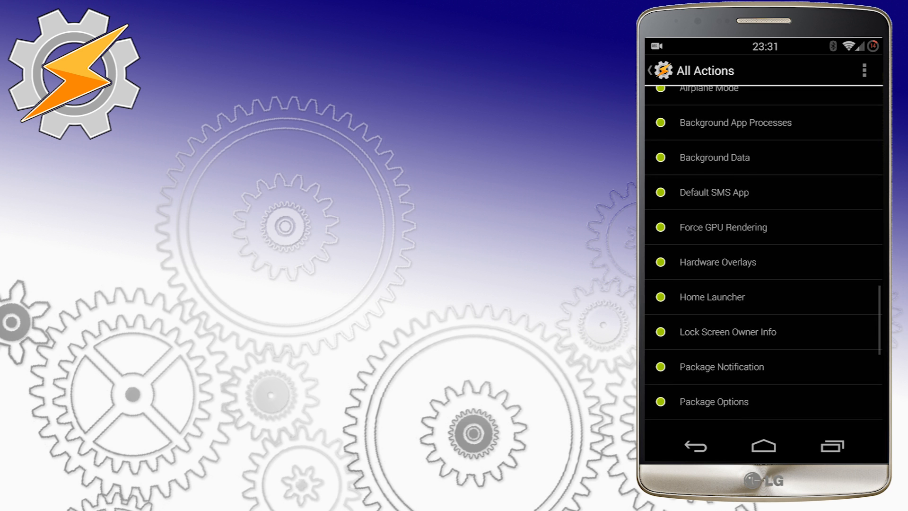
scroll("down", 3)
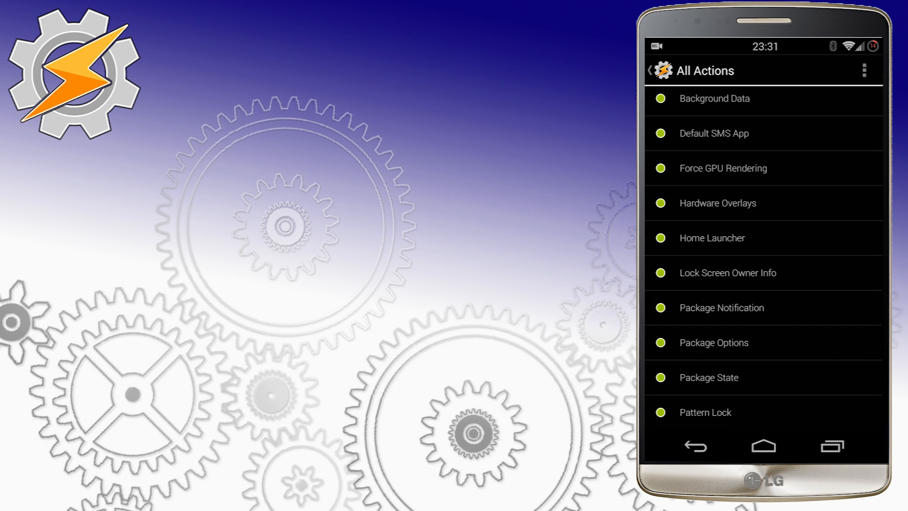
left_click(728, 273)
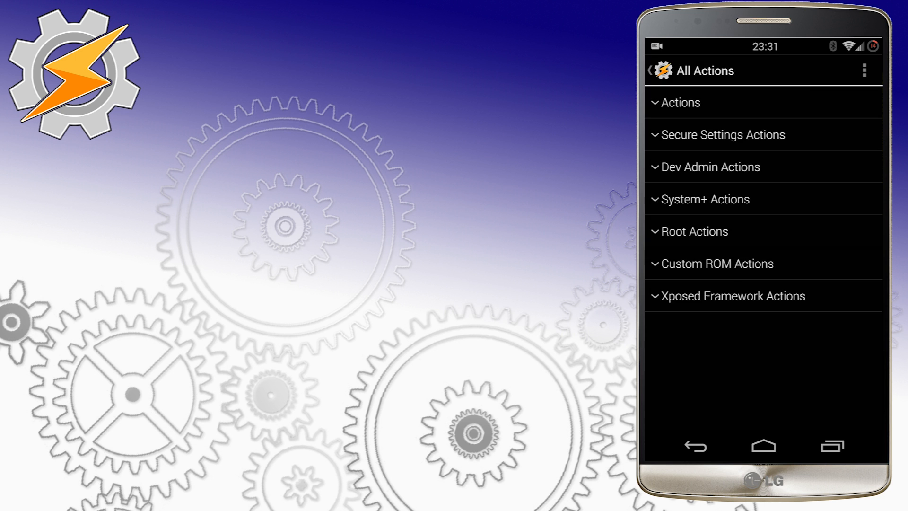
Expand the Custom ROM Actions category and scroll through its actions
left_click(717, 264)
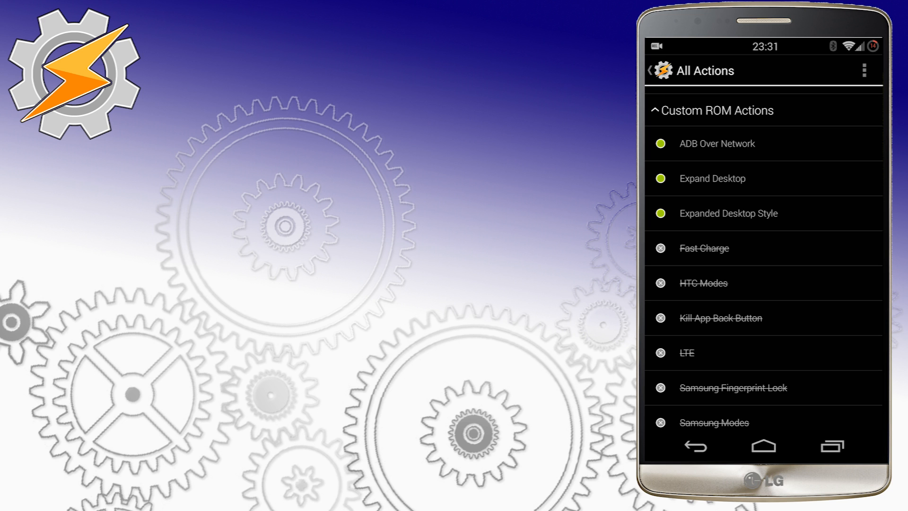
scroll("down", 3)
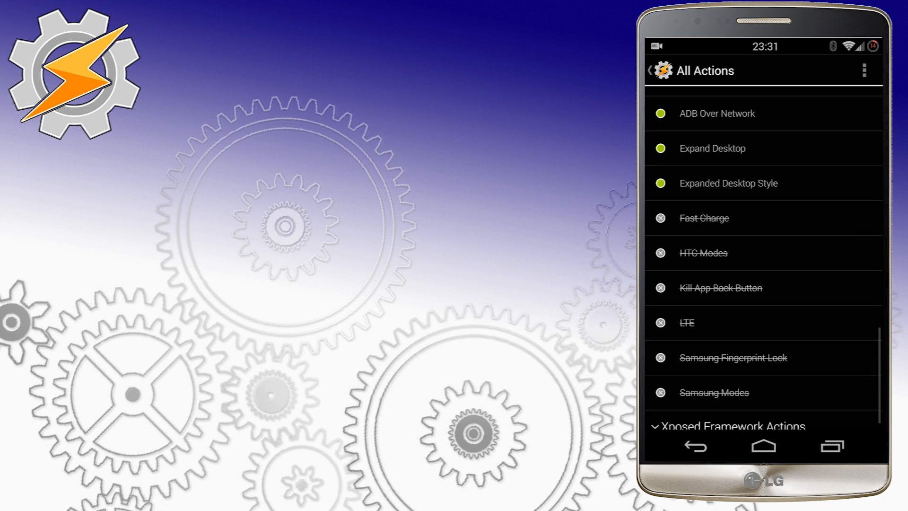
scroll("up", 3)
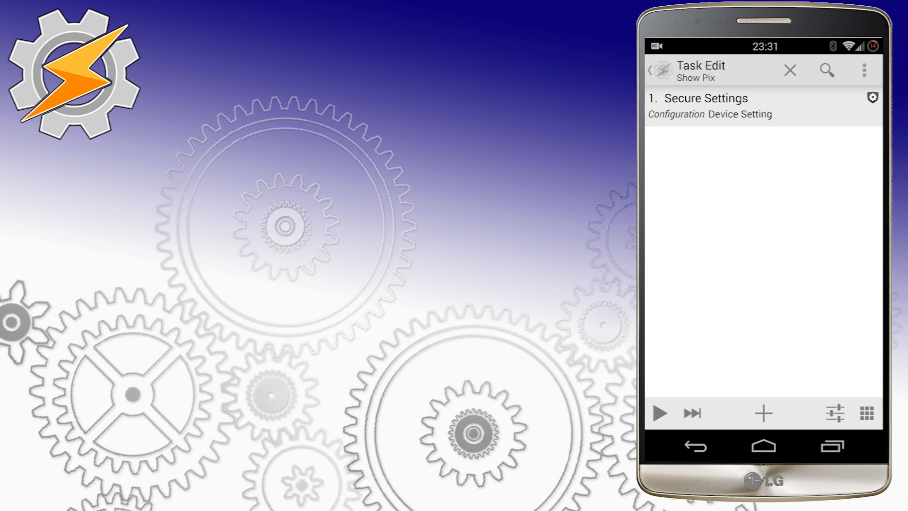
left_click(704, 106)
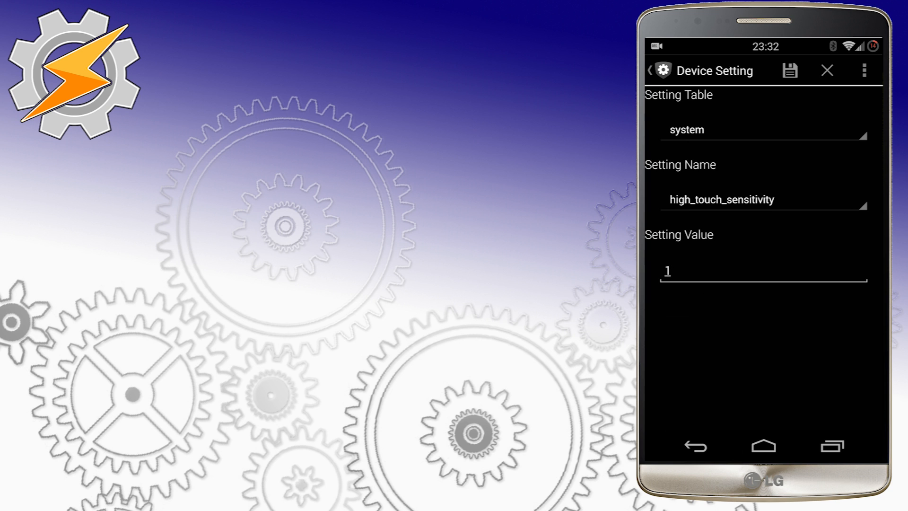
left_click(789, 70)
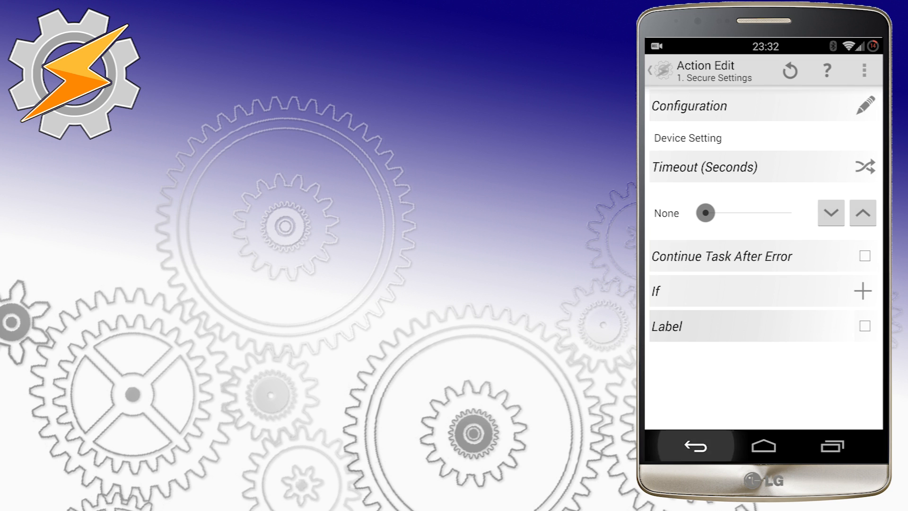
left_click(694, 446)
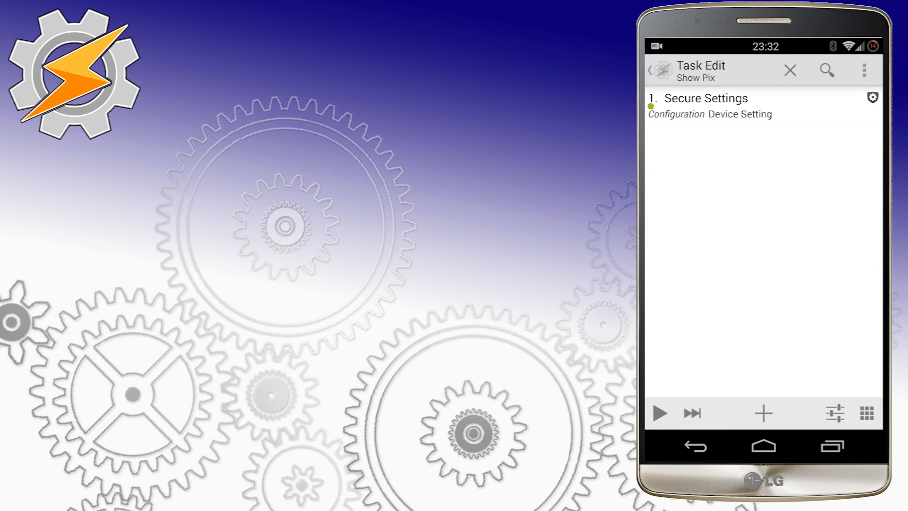